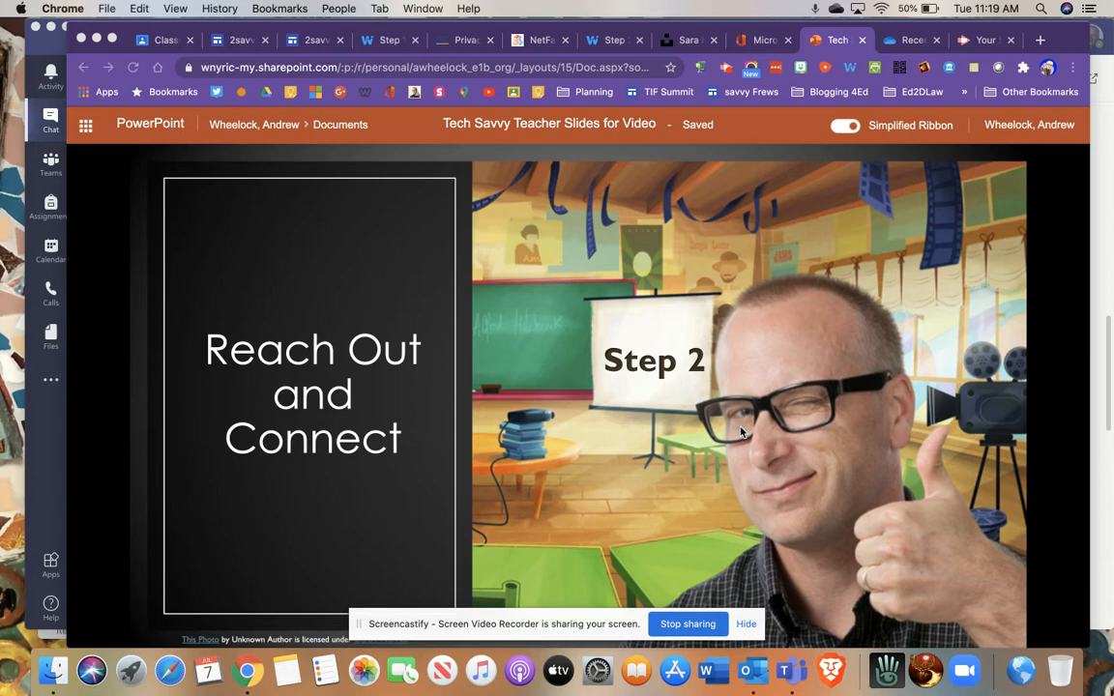
mouse_move(609, 50)
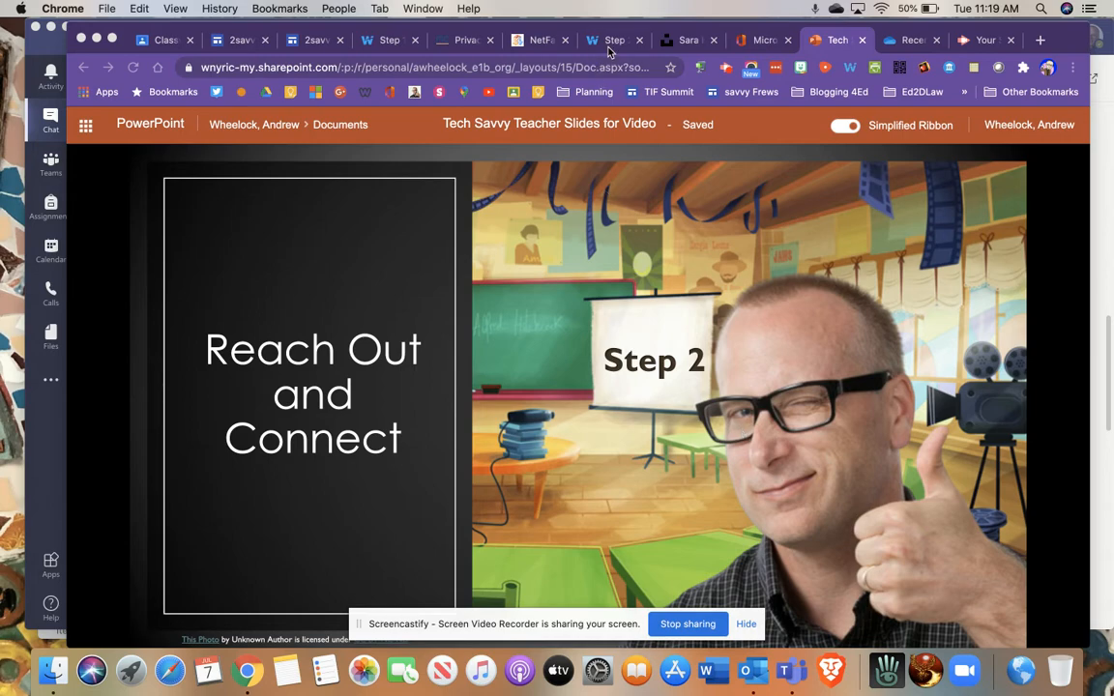
Step: Switch to the Step 2 Wakelet collection and browse down through its Twitter resources
click(615, 39)
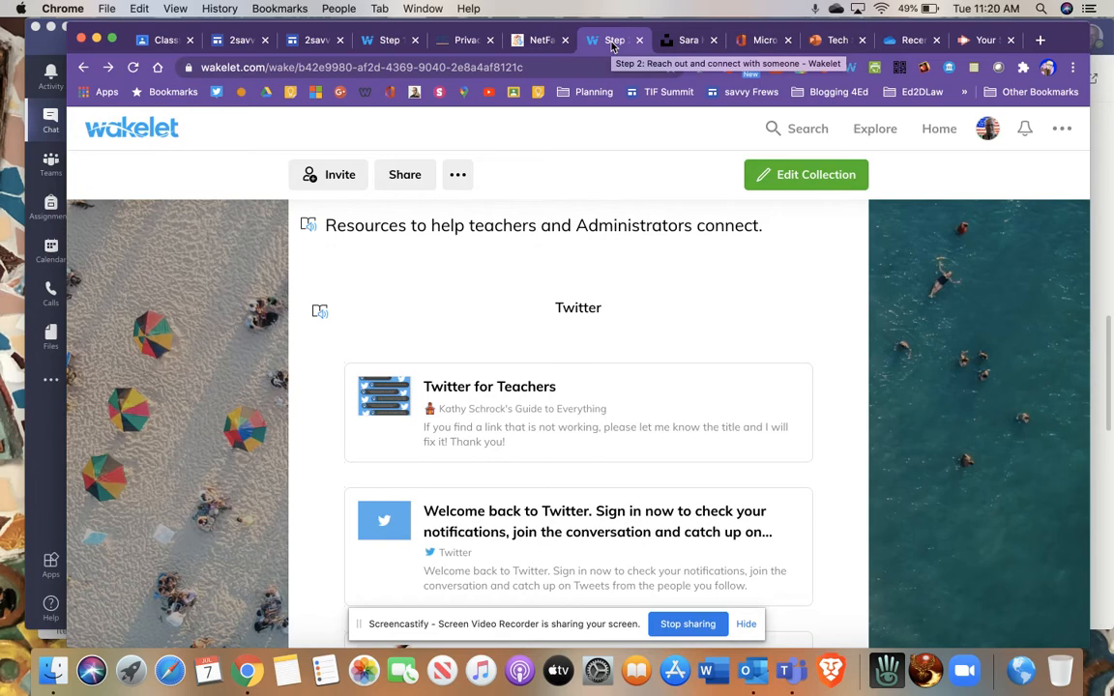
scroll(down, 3)
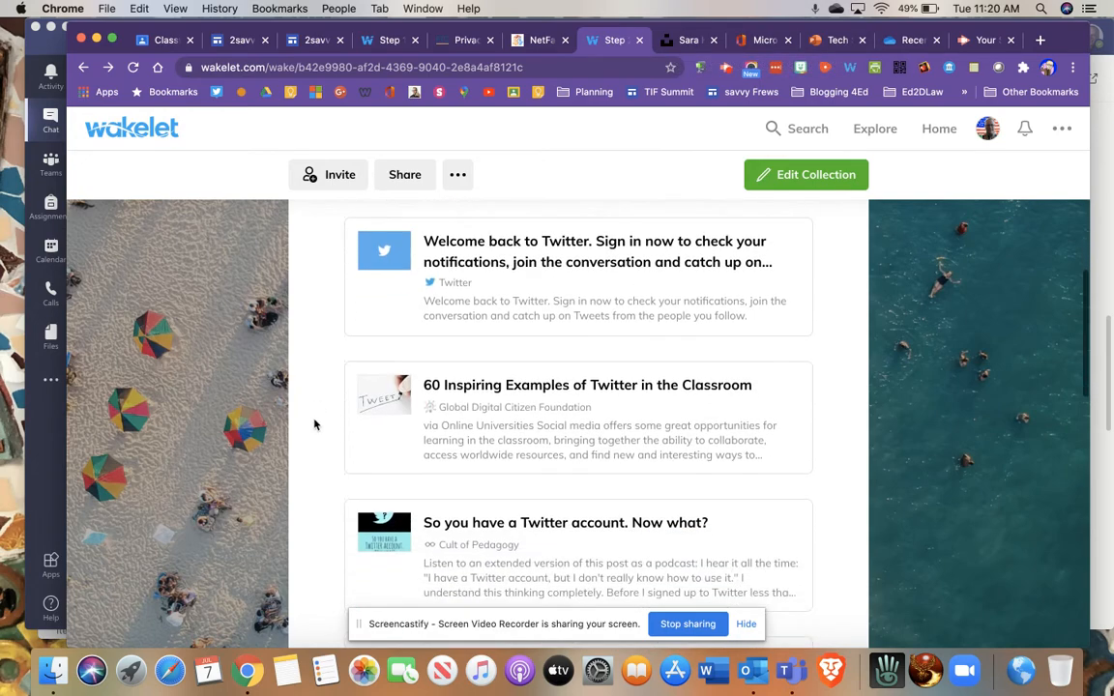
scroll(down, 3)
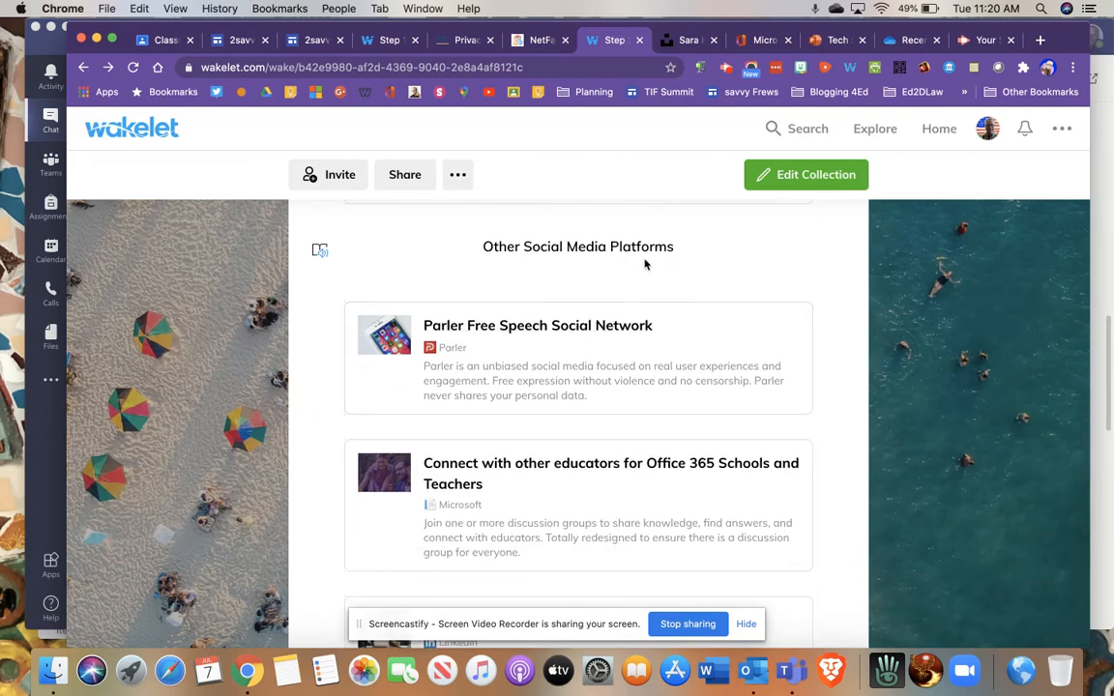
scroll(down, 3)
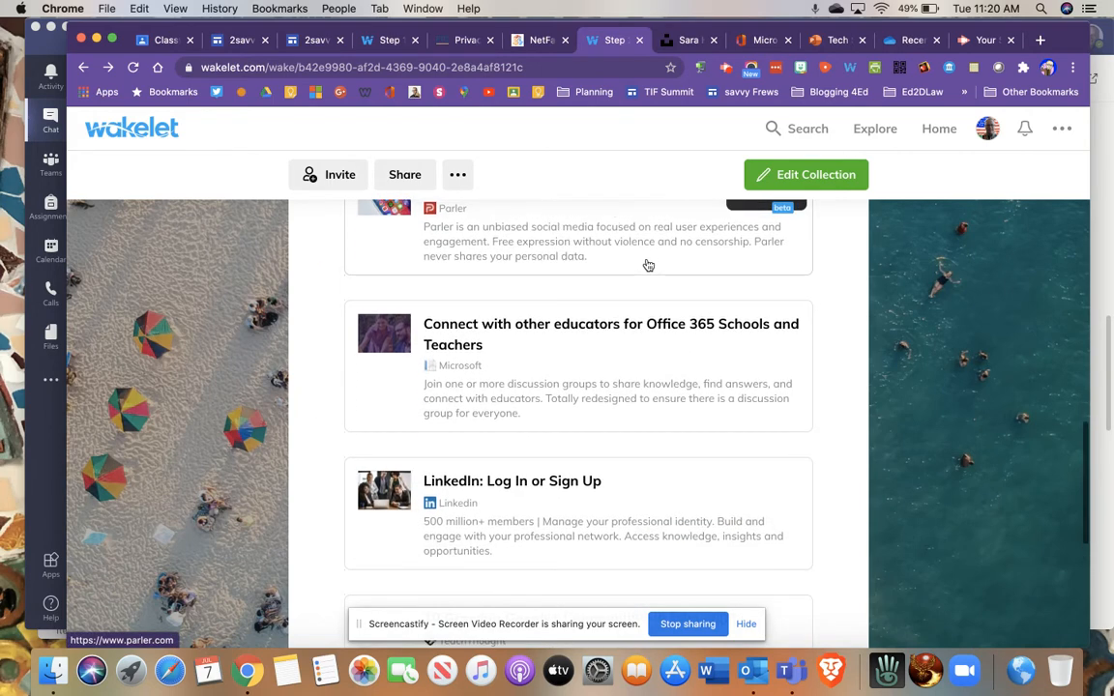
scroll(down, 3)
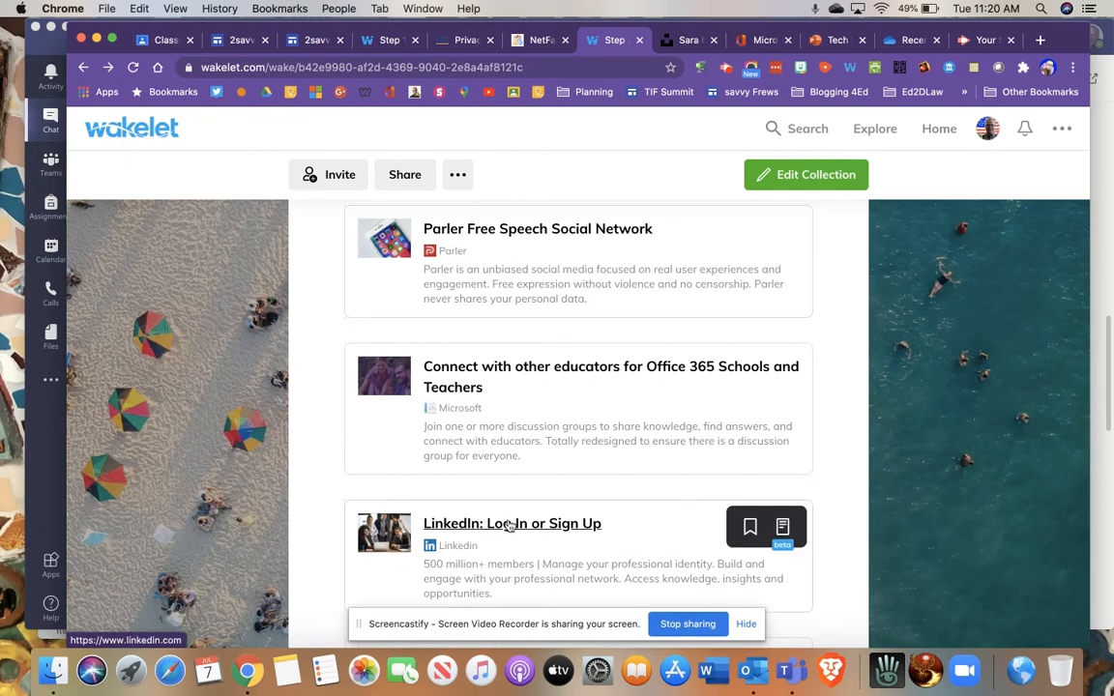
mouse_move(510, 557)
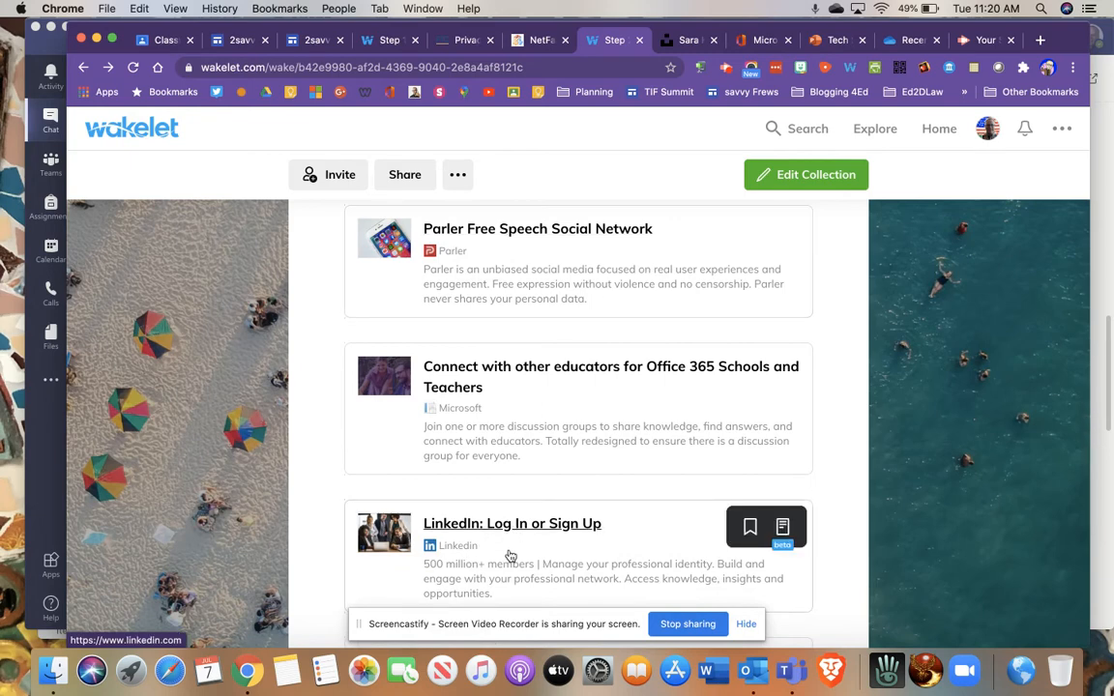
scroll(down, 3)
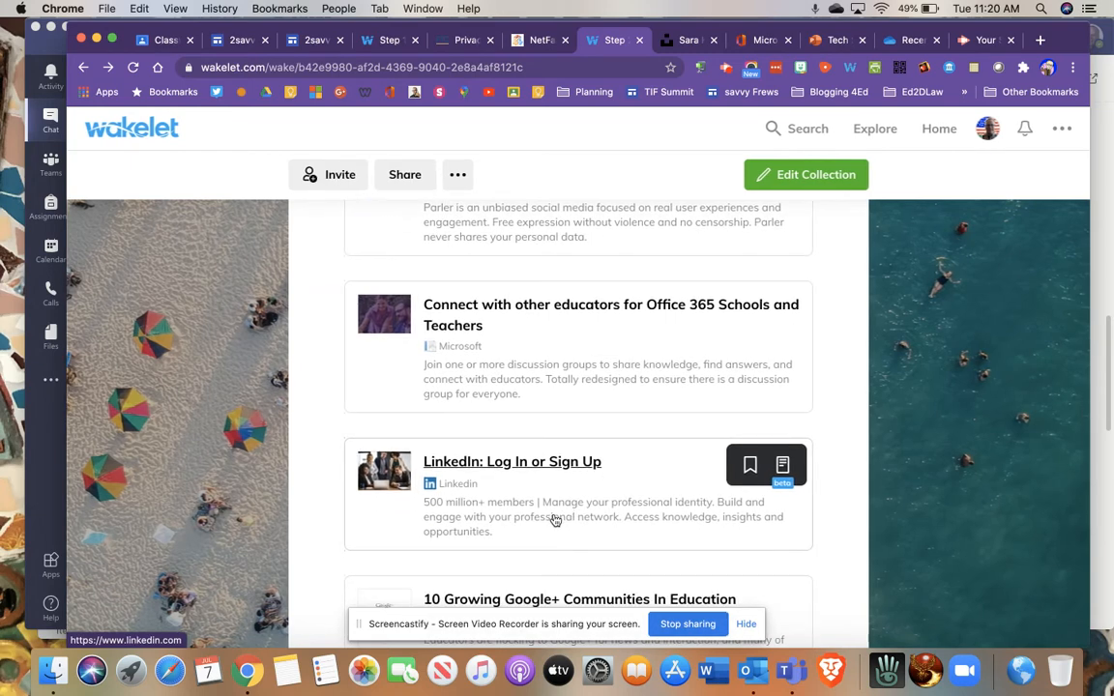
scroll(up, 3)
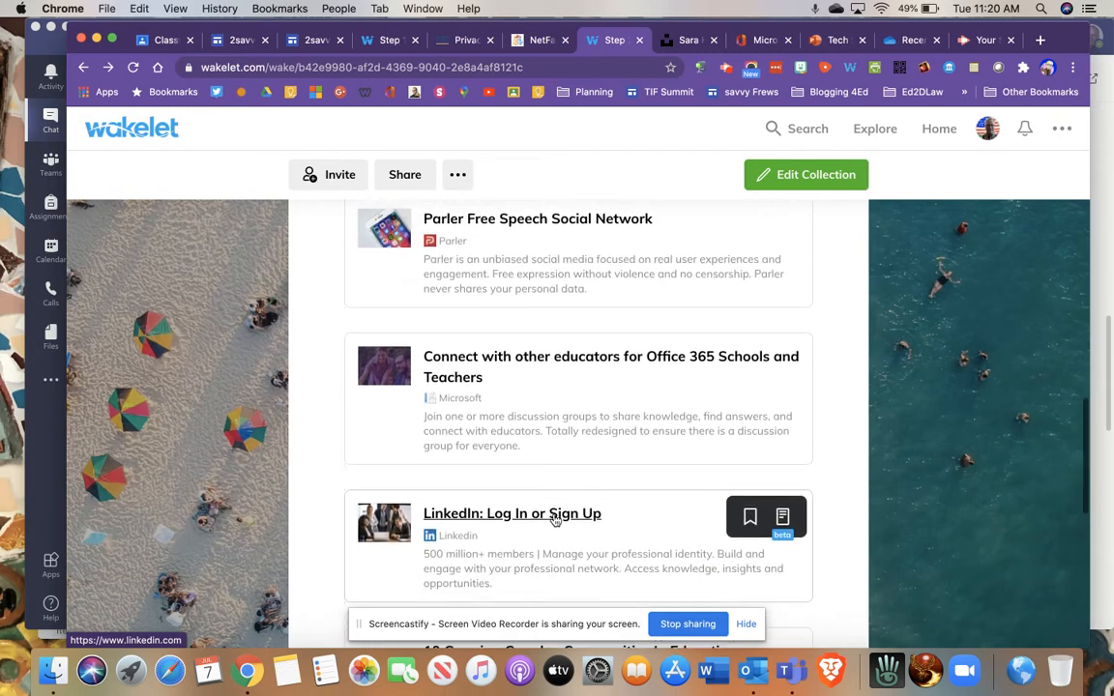
Step: Browse the Other Social Media Platforms items, then return to the Twitter section
scroll(down, 3)
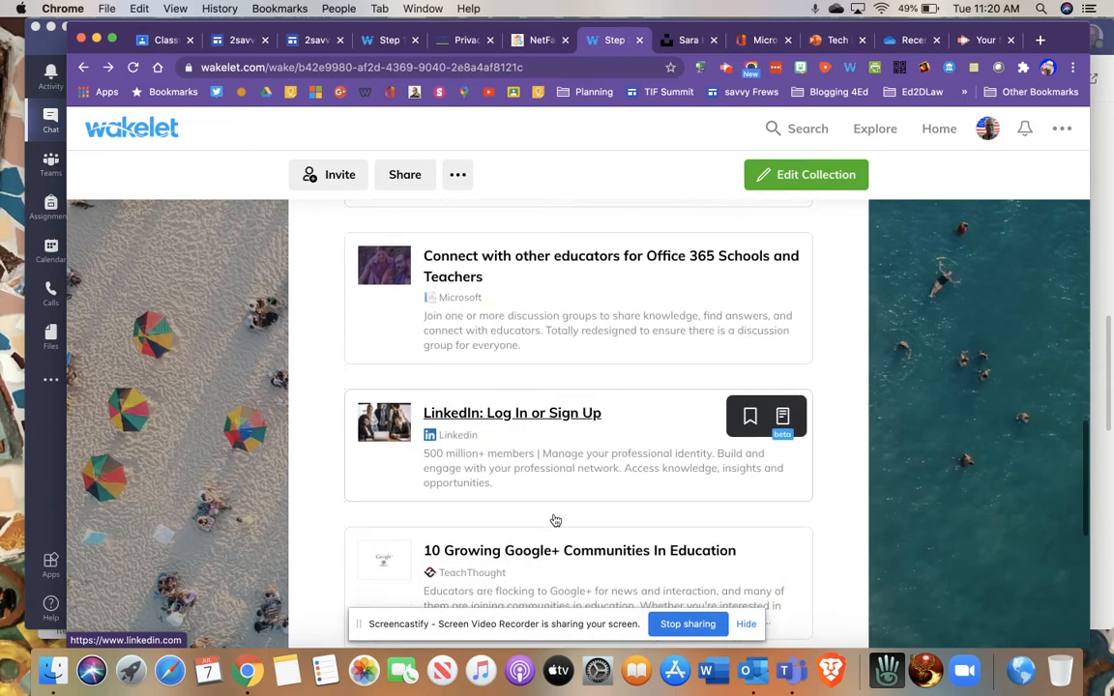
scroll(up, 3)
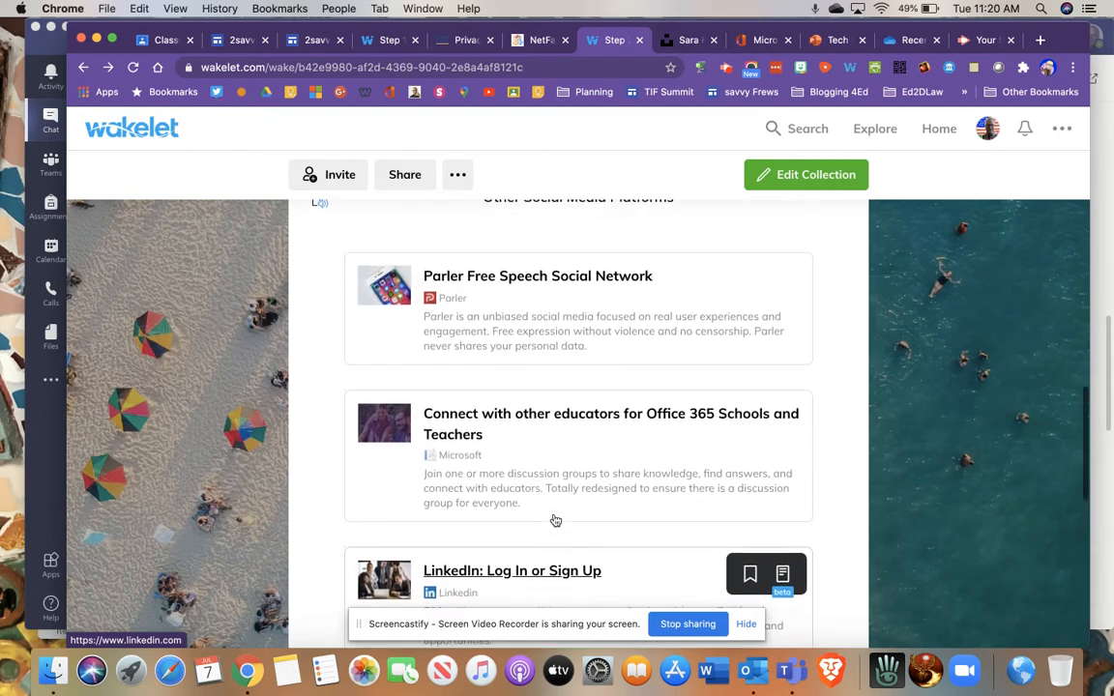
scroll(down, 3)
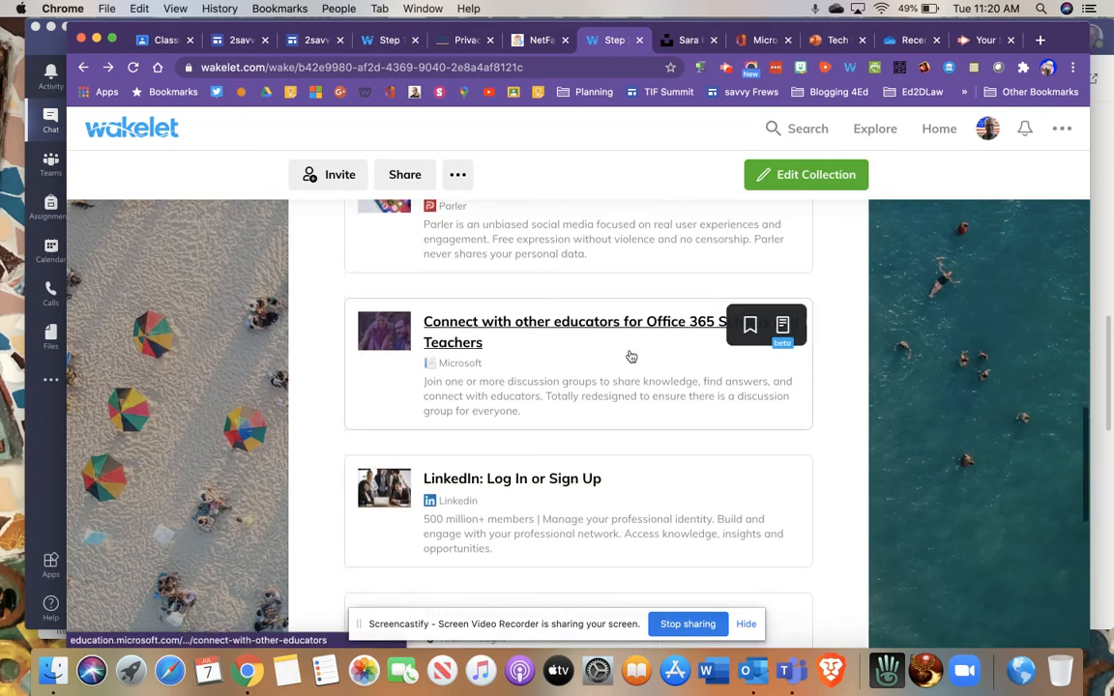
scroll(down, 3)
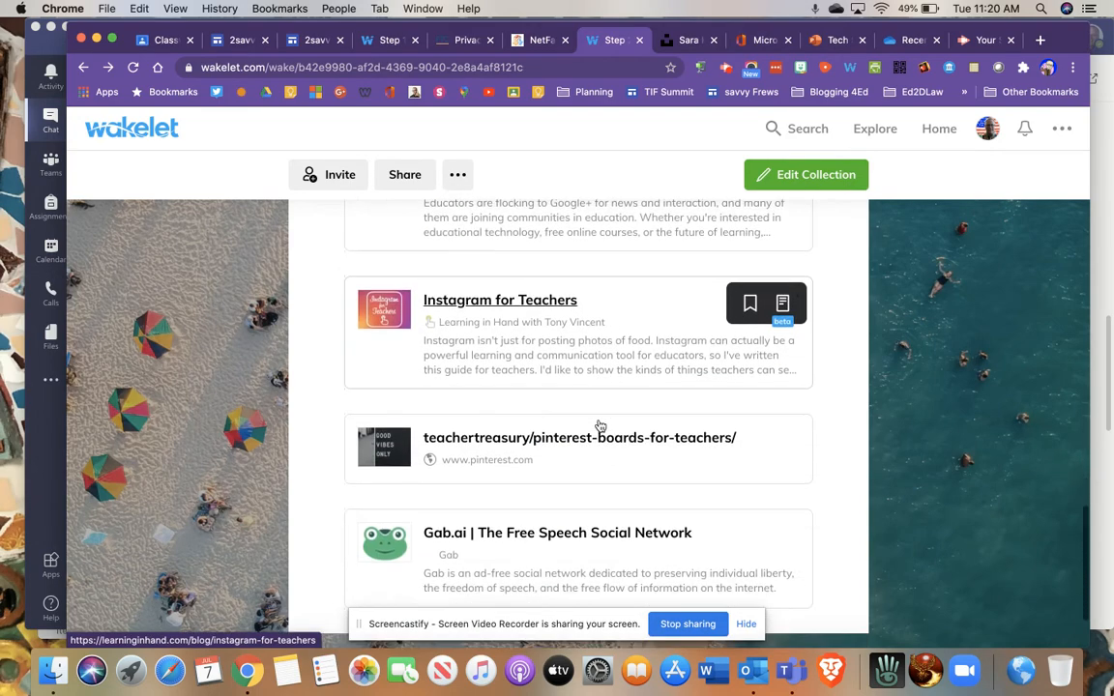
scroll(down, 3)
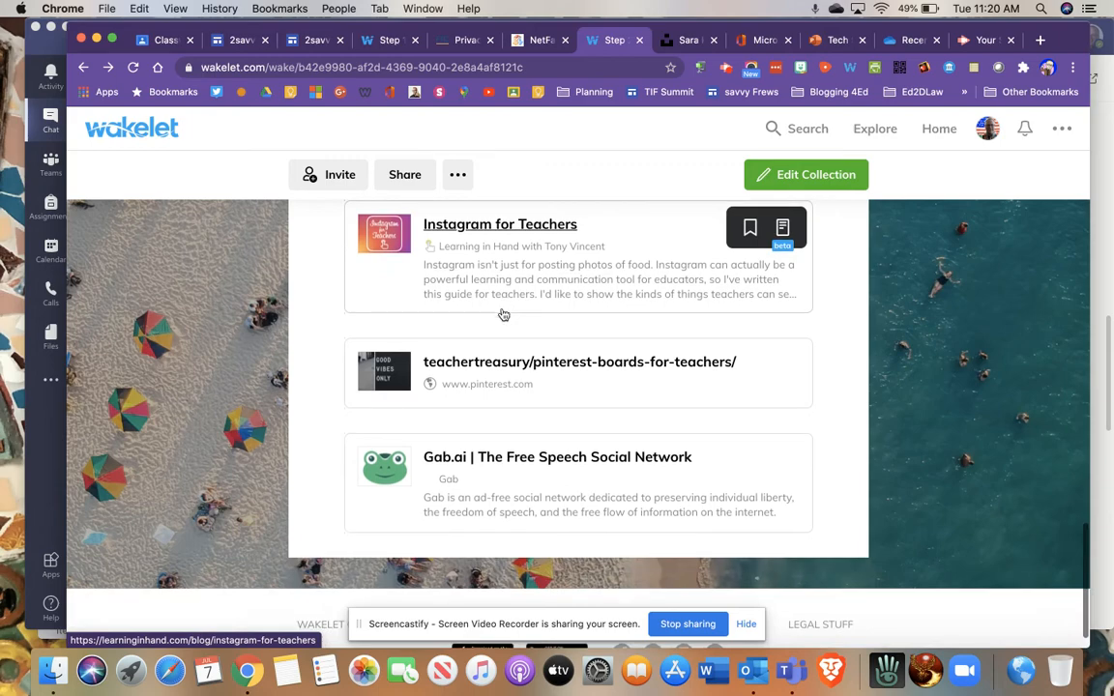
mouse_move(557, 457)
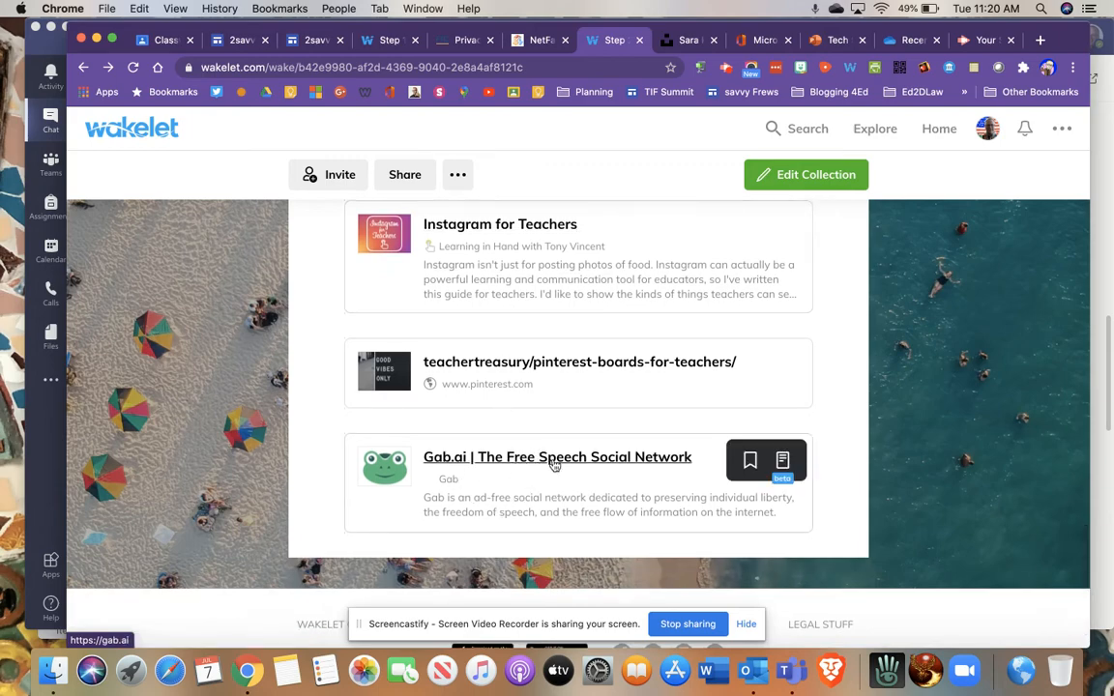
mouse_move(532, 472)
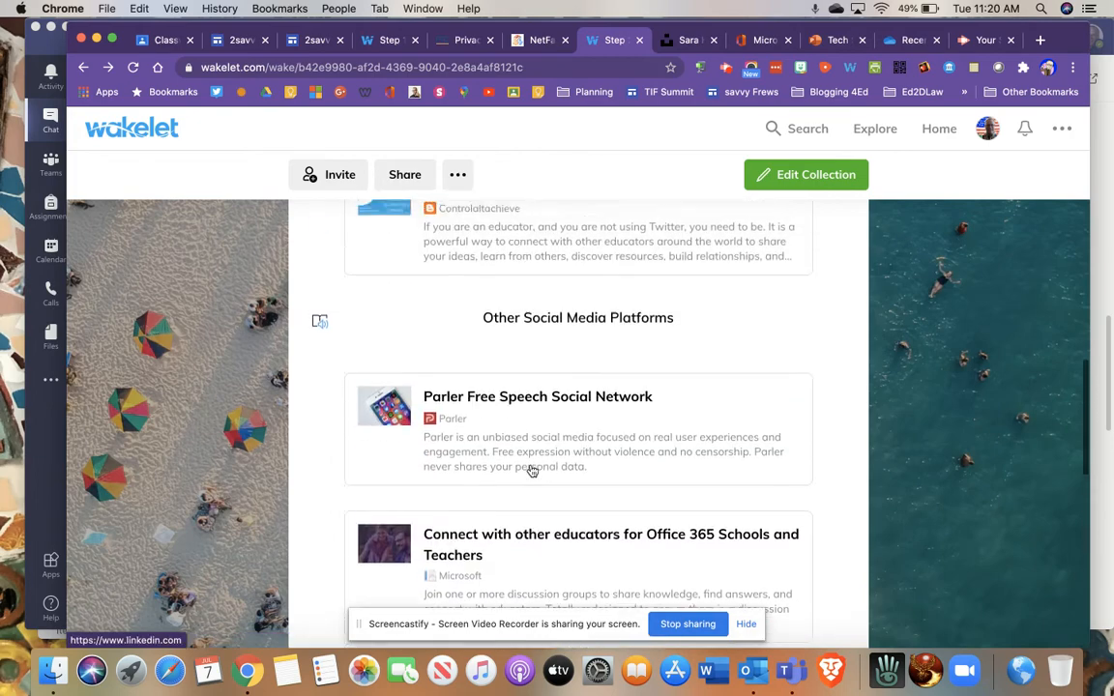
scroll(up, 3)
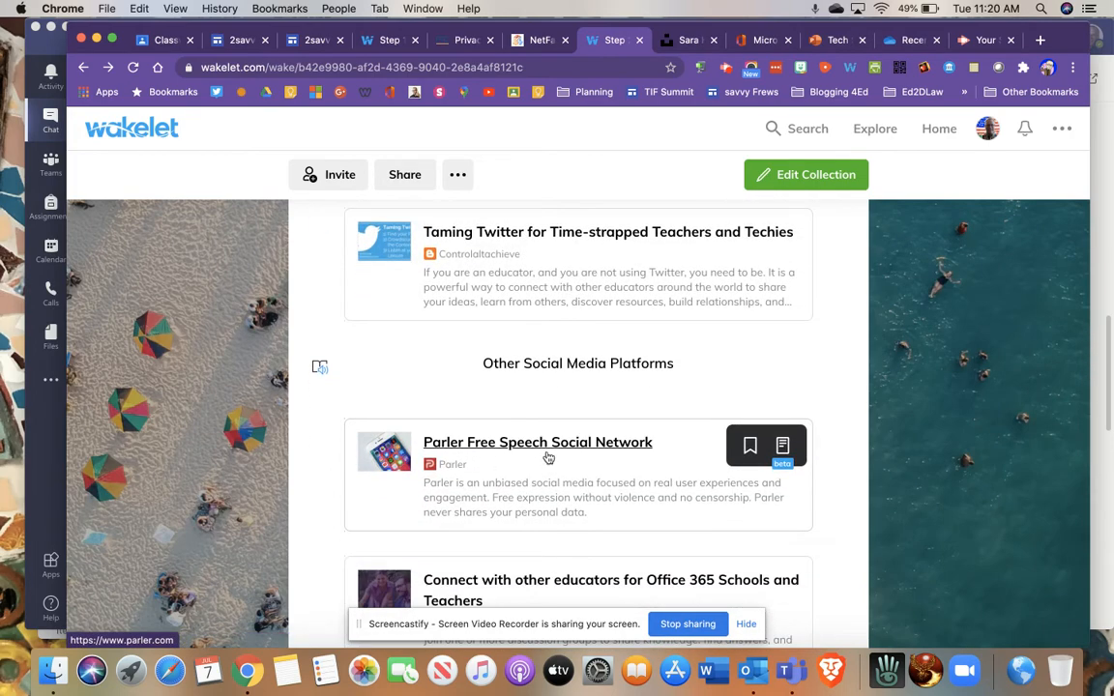
mouse_move(602, 466)
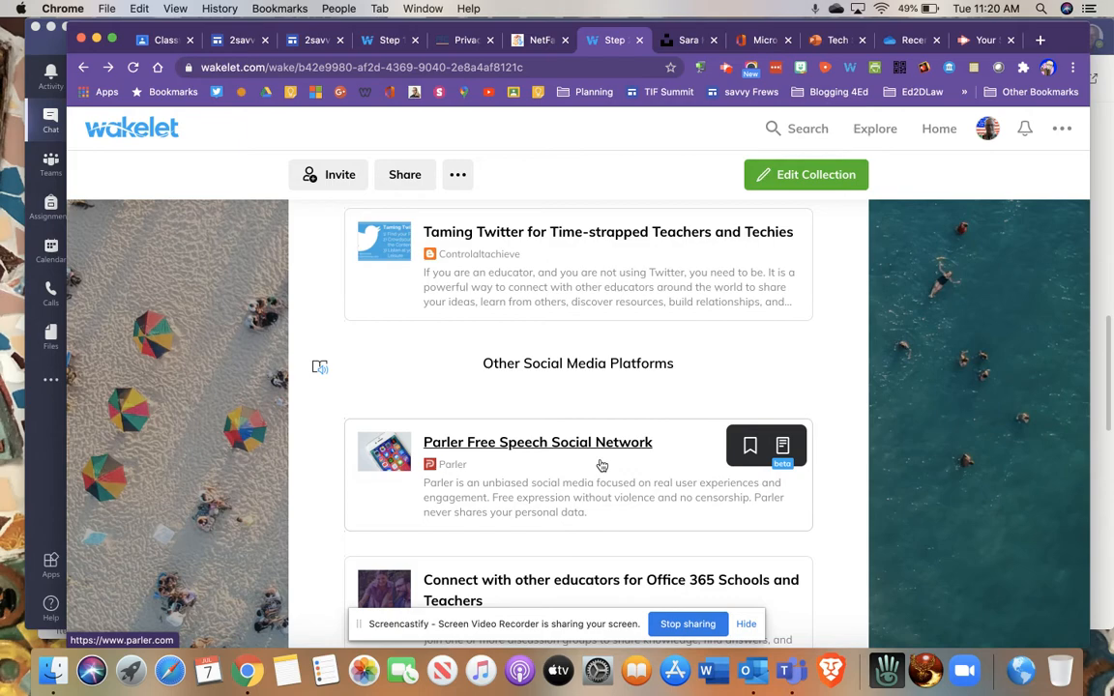
scroll(up, 3)
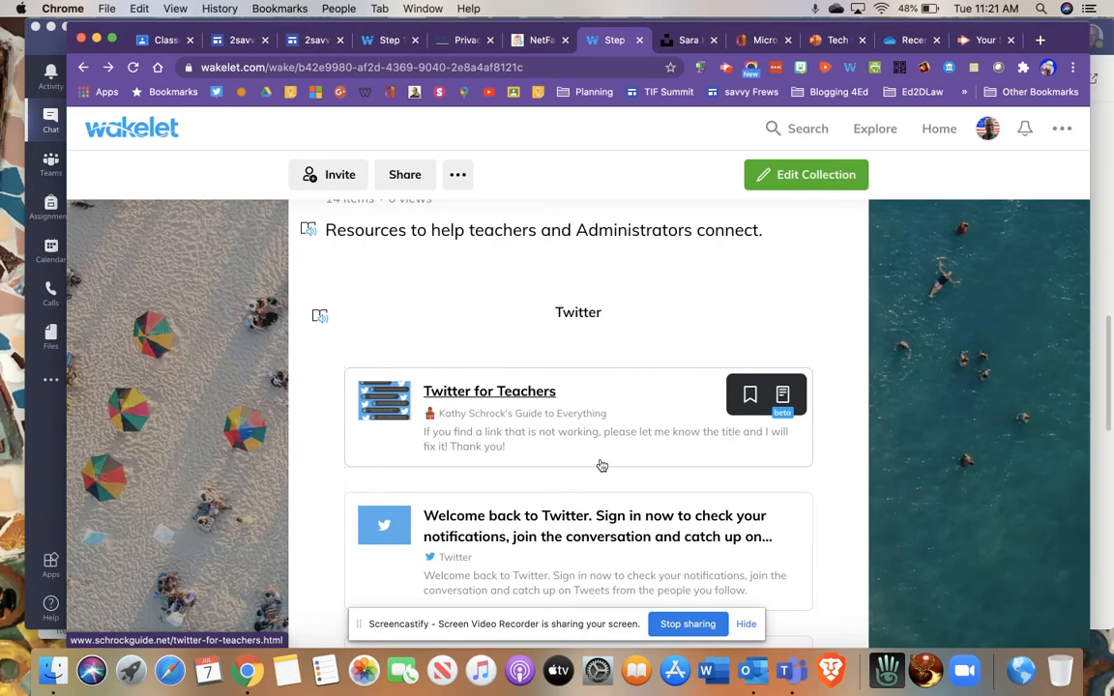
Step: Locate and open the Twitter for Teachers card showing Kathy Schrock's Guide to Everything
scroll(up, 3)
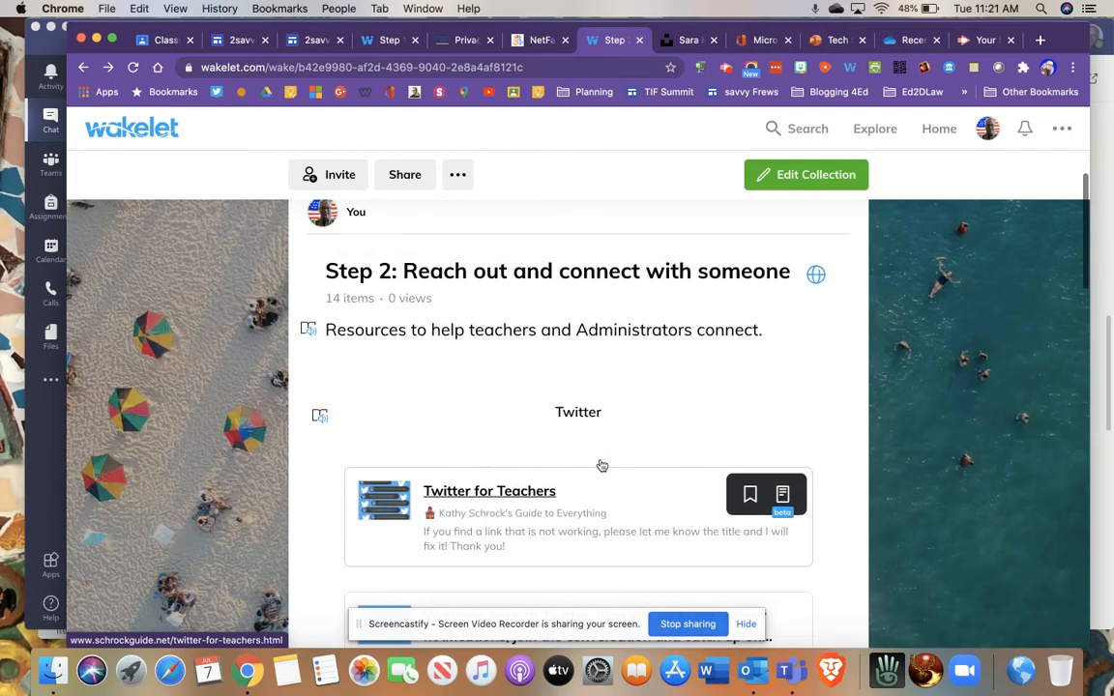
scroll(down, 3)
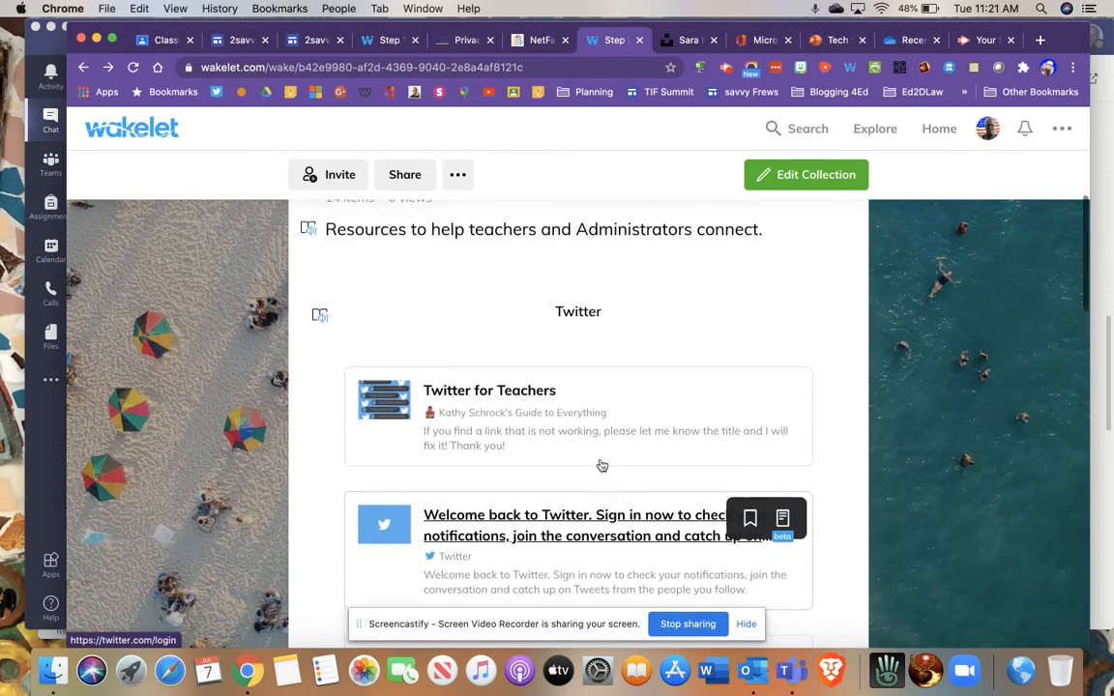
scroll(down, 3)
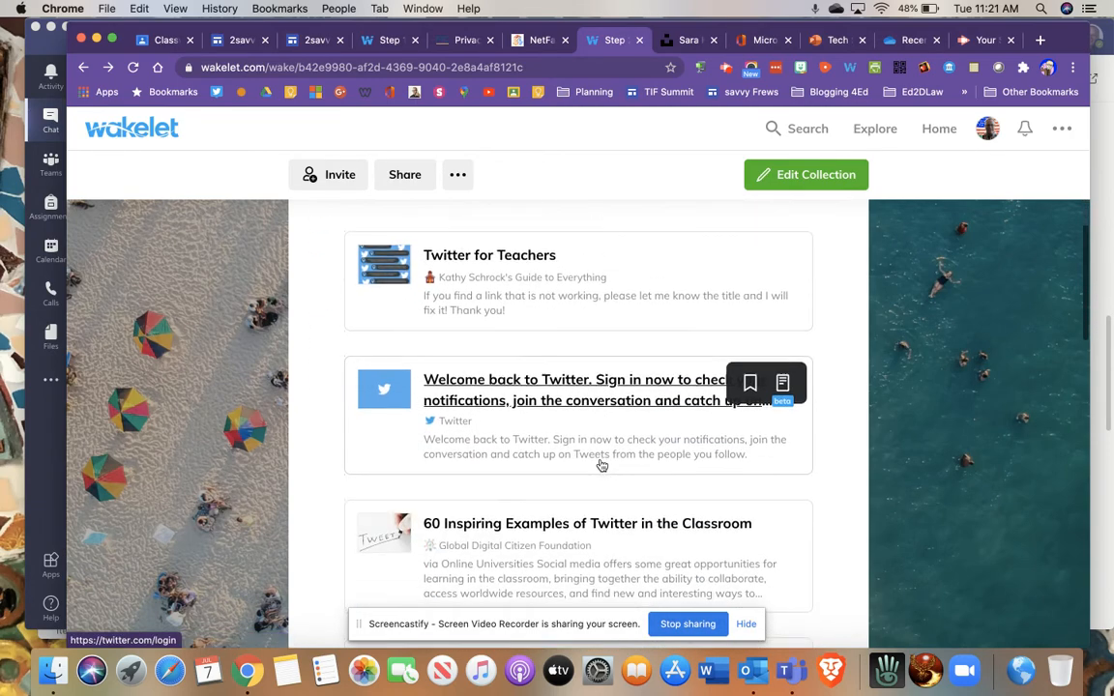
scroll(down, 3)
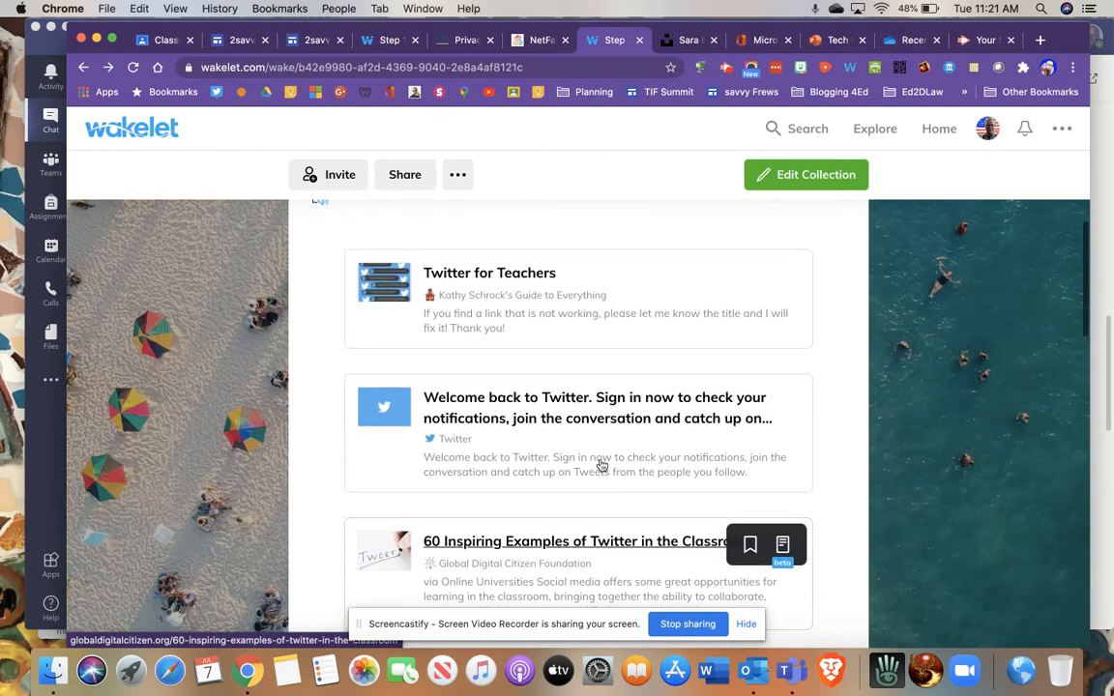
mouse_move(476, 307)
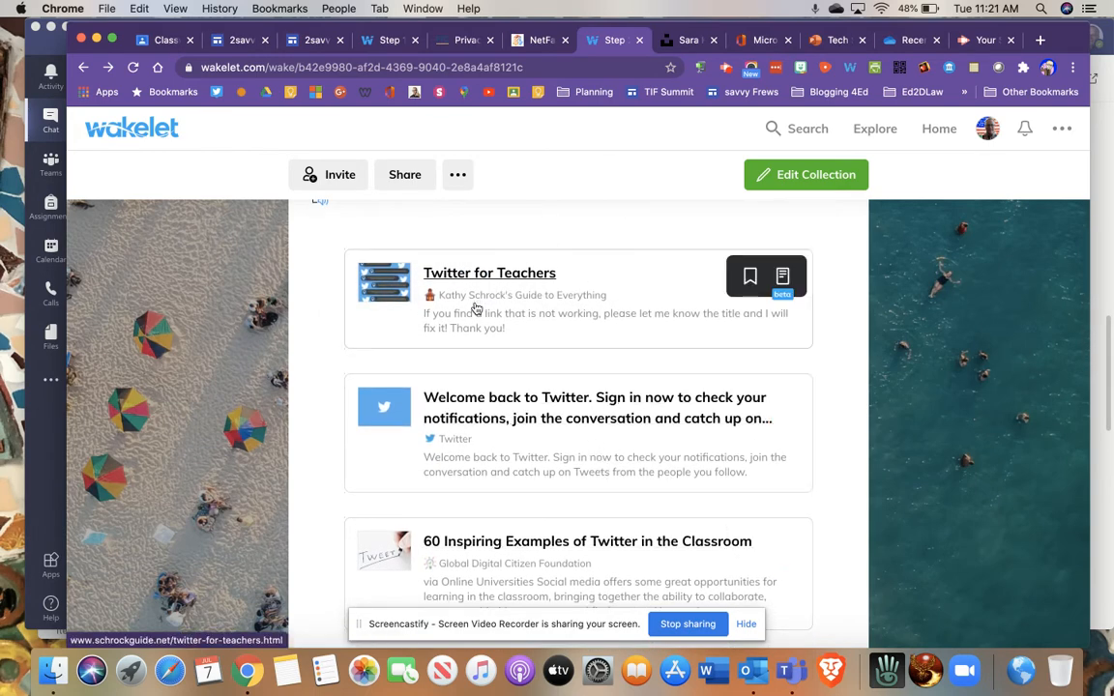
click(489, 272)
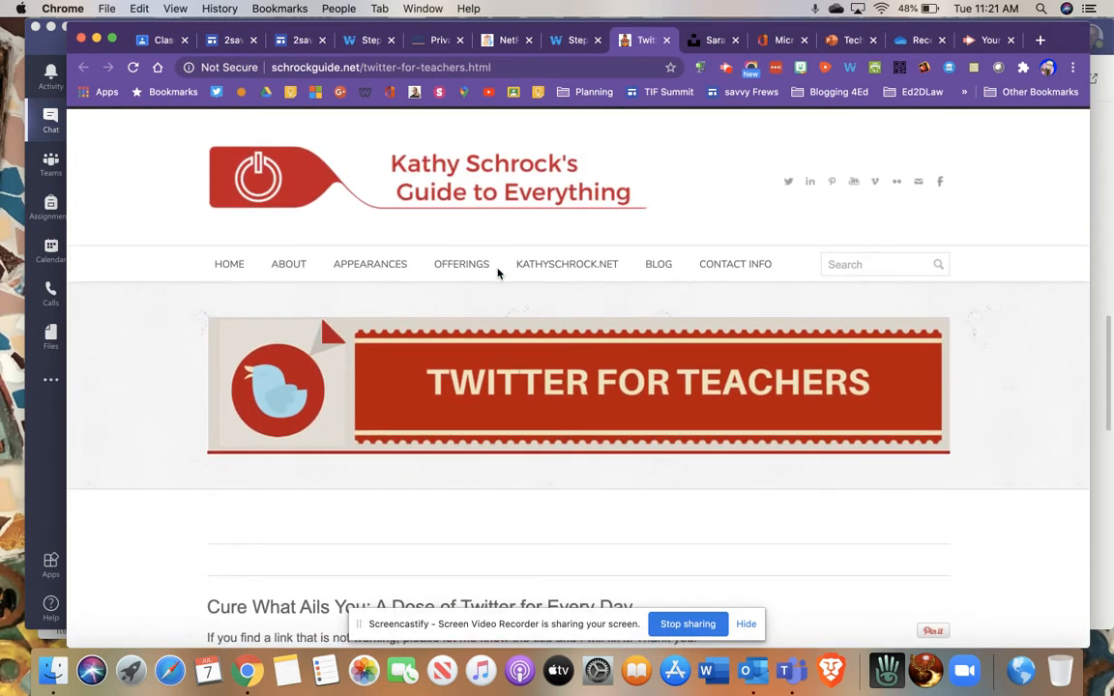
mouse_move(619, 232)
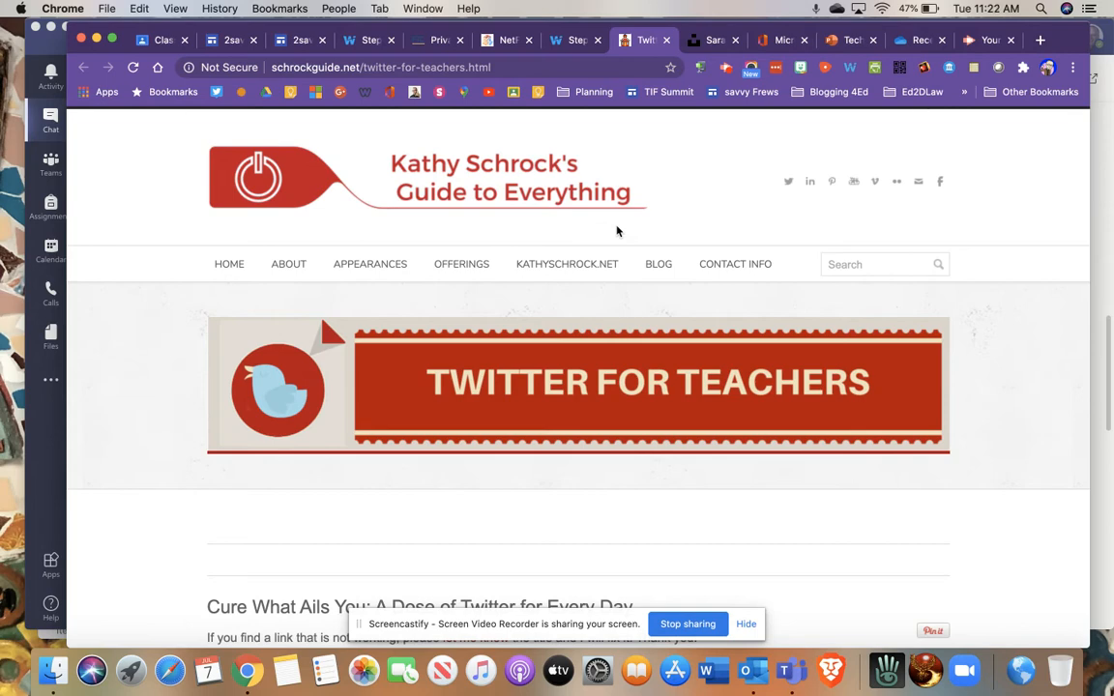
scroll(down, 3)
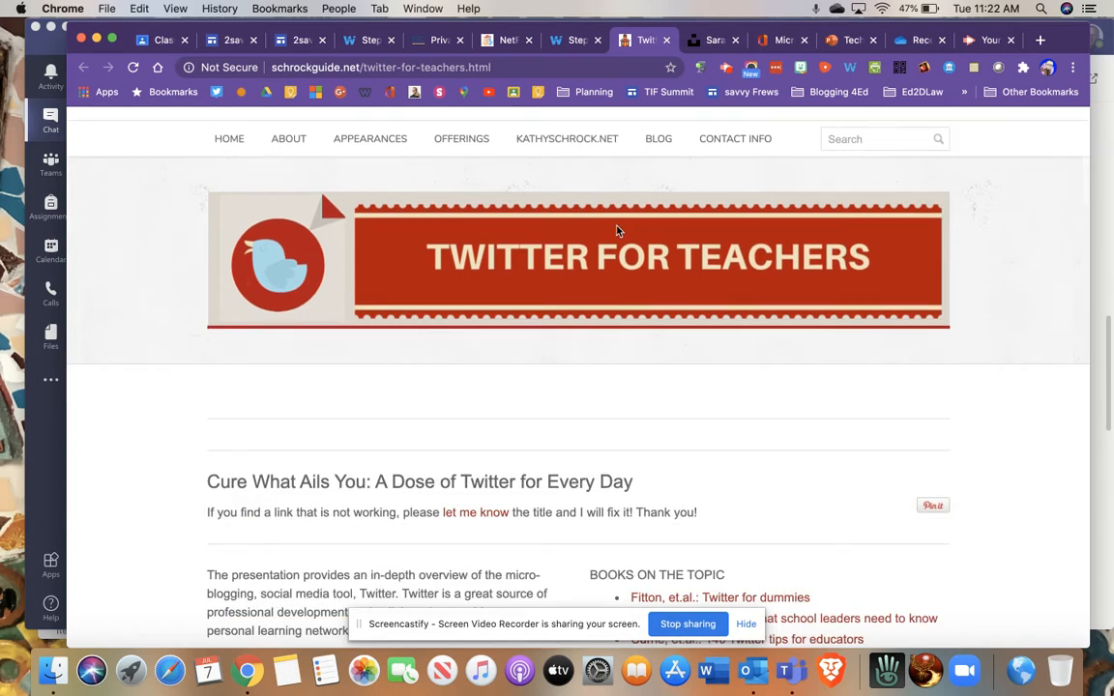
scroll(down, 3)
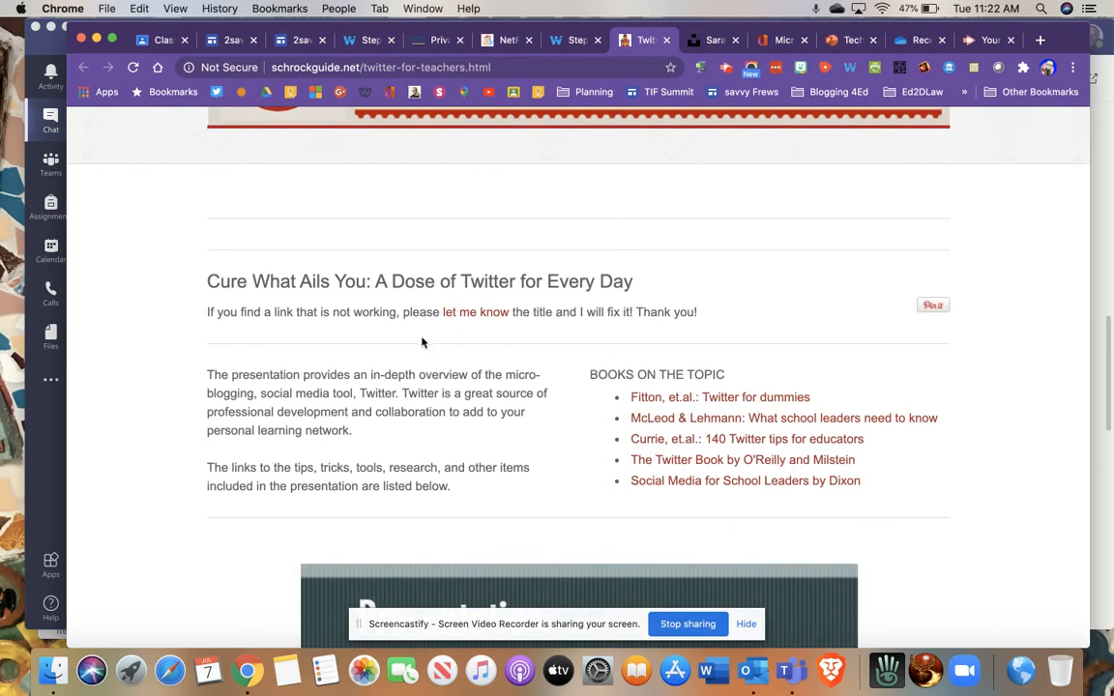
scroll(down, 3)
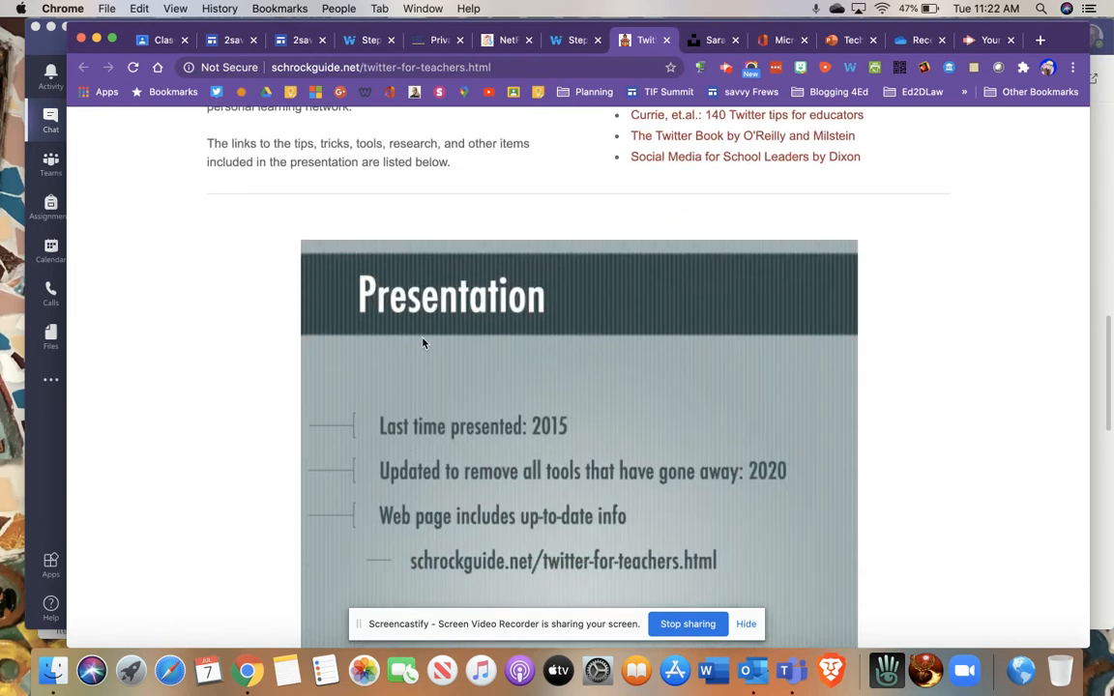
scroll(down, 3)
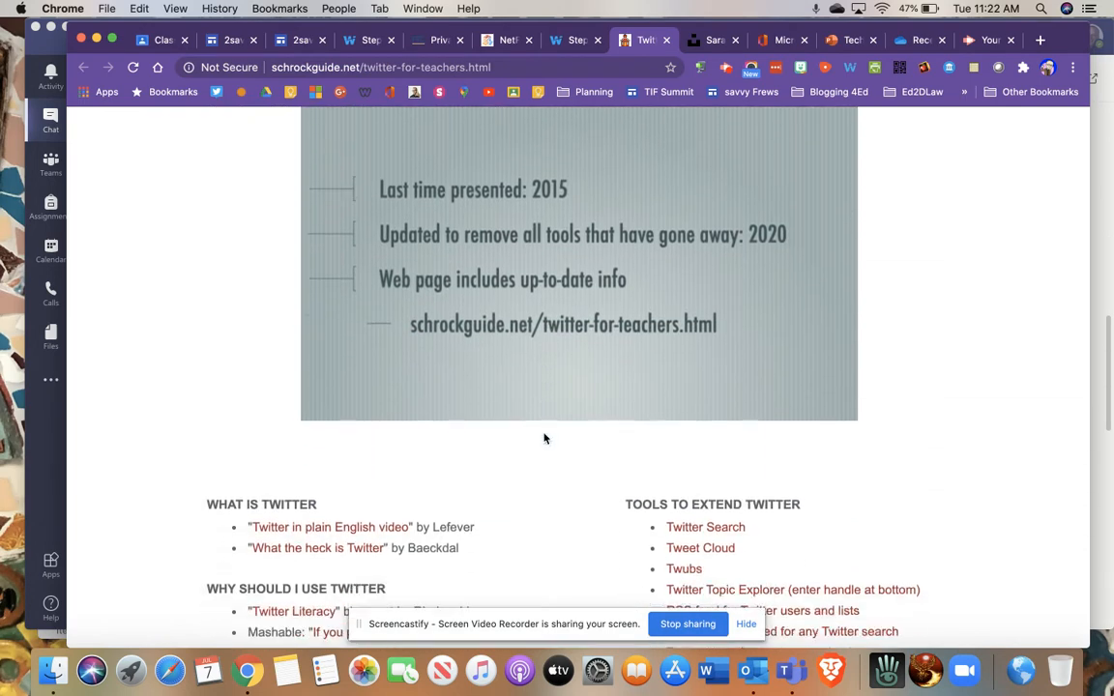
scroll(down, 3)
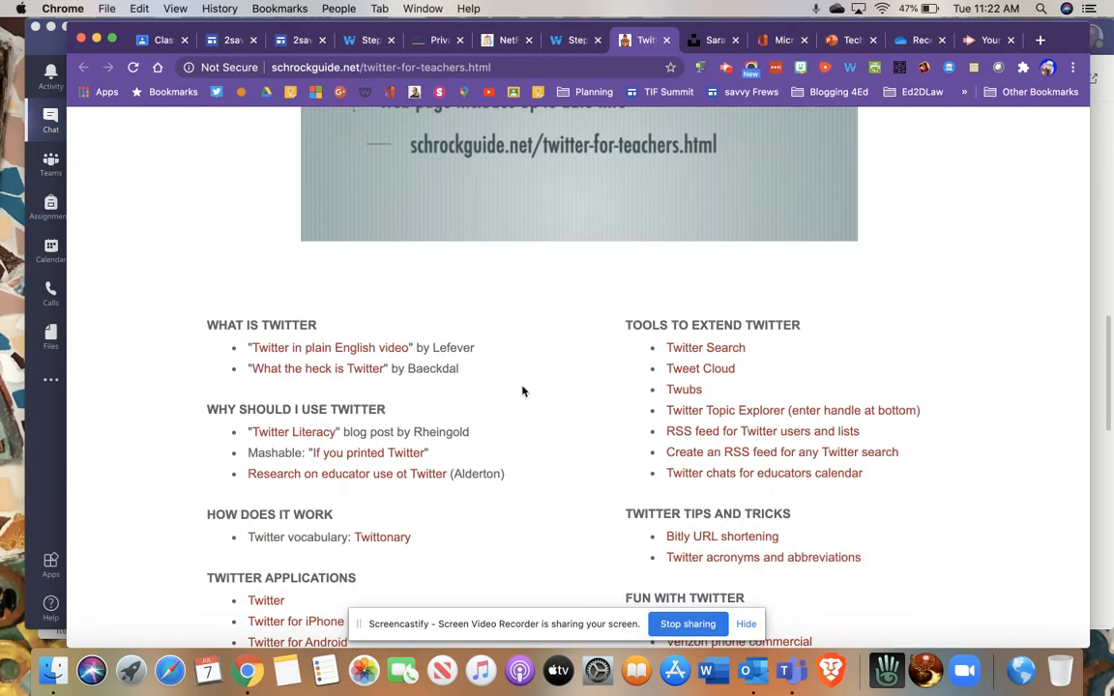
scroll(down, 3)
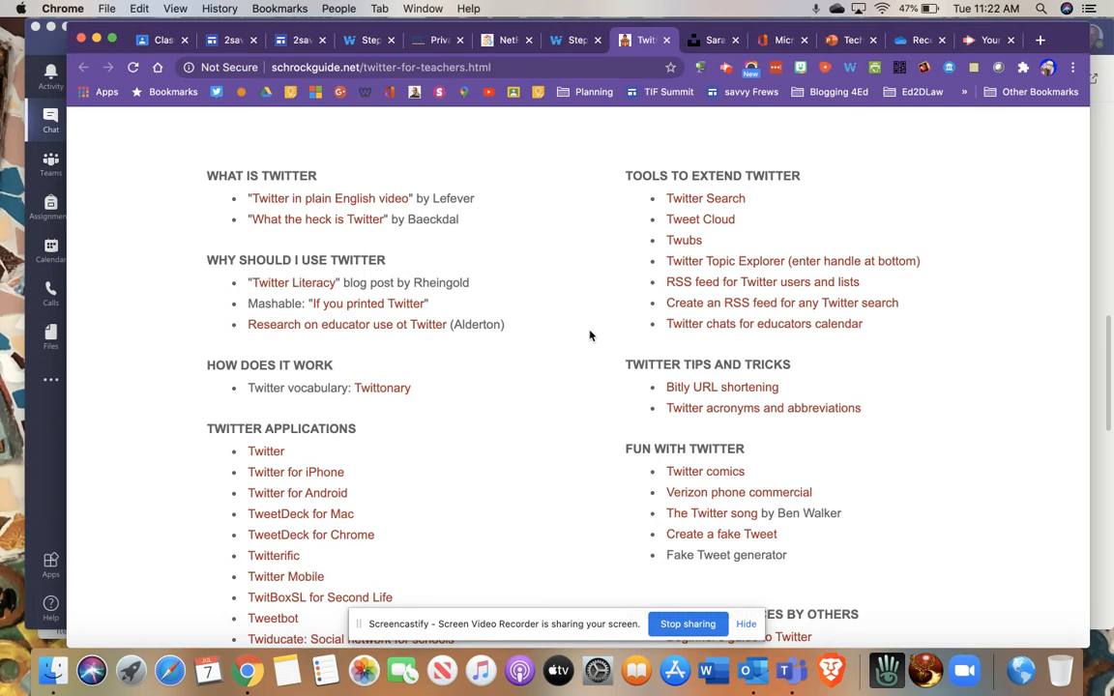
scroll(down, 3)
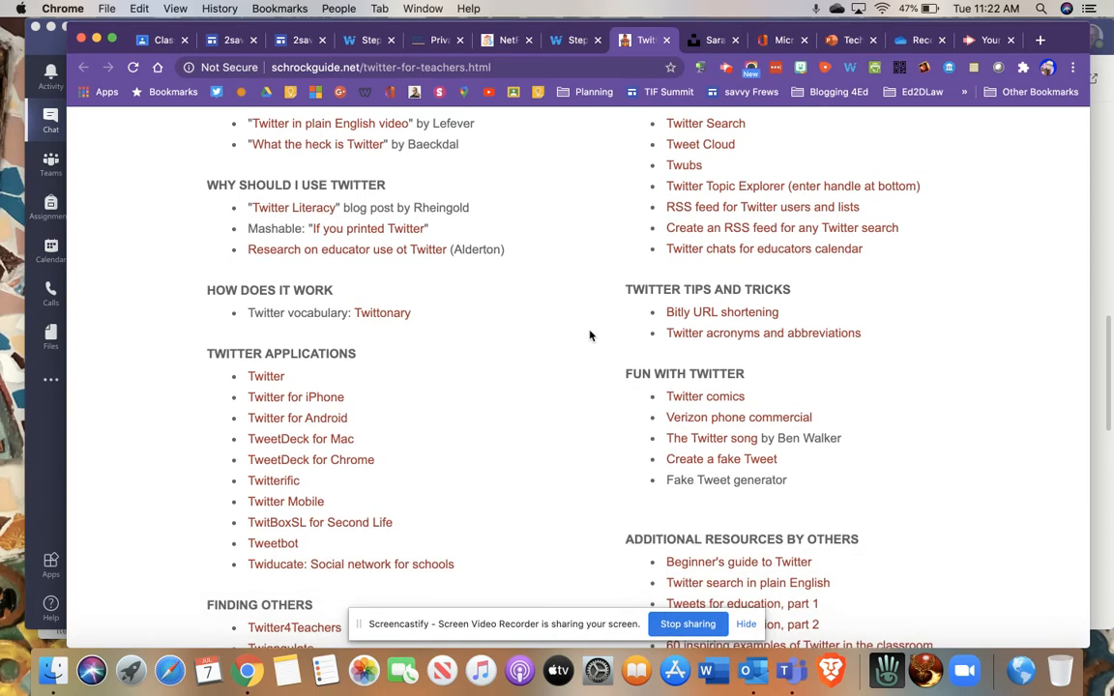
scroll(down, 3)
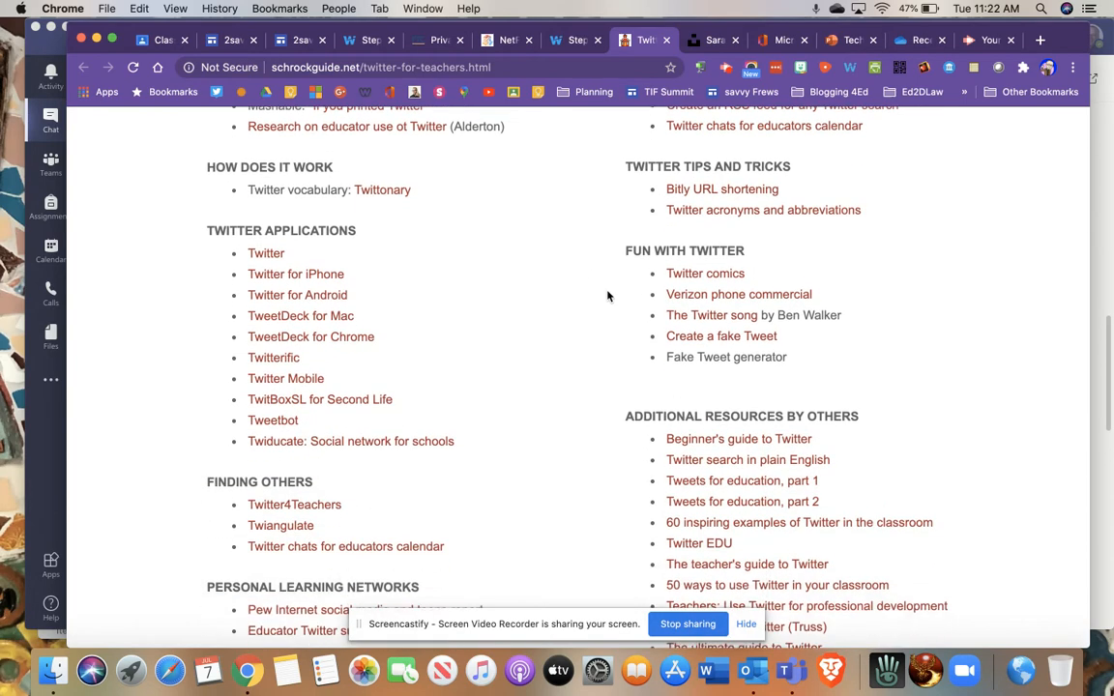
scroll(down, 3)
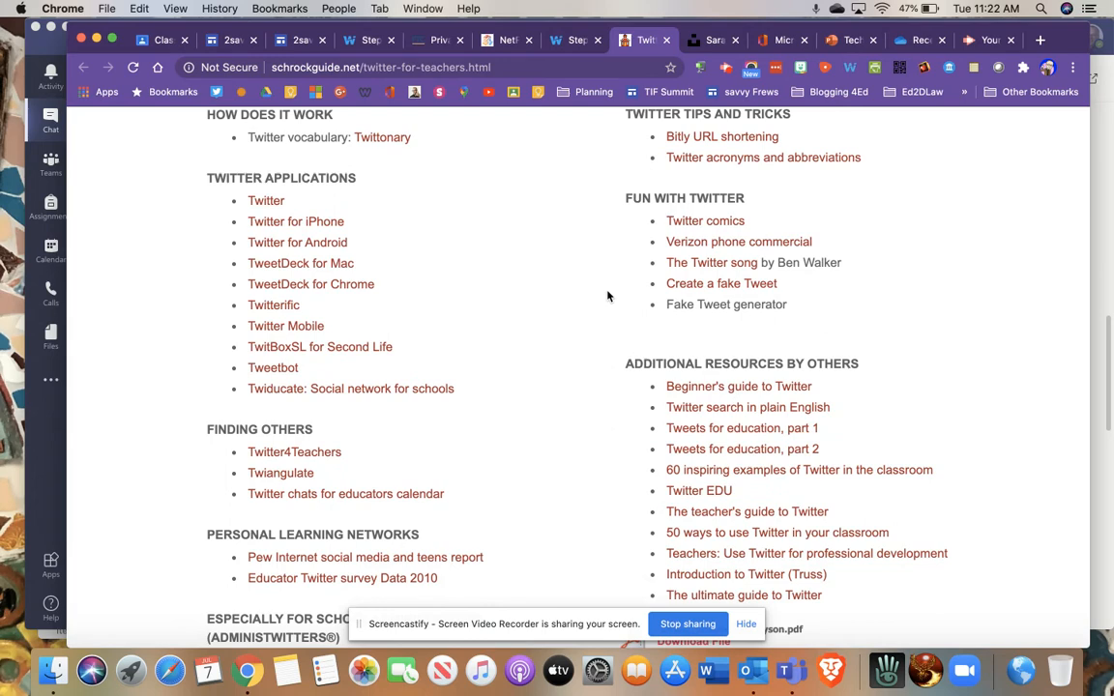
scroll(up, 3)
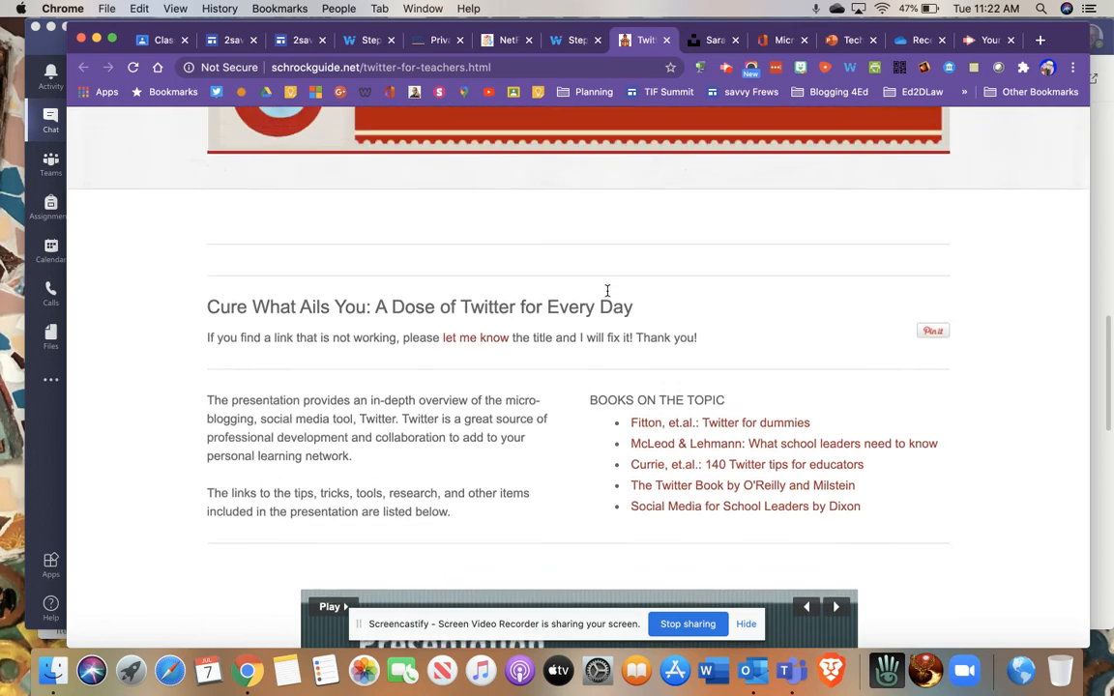
scroll(up, 3)
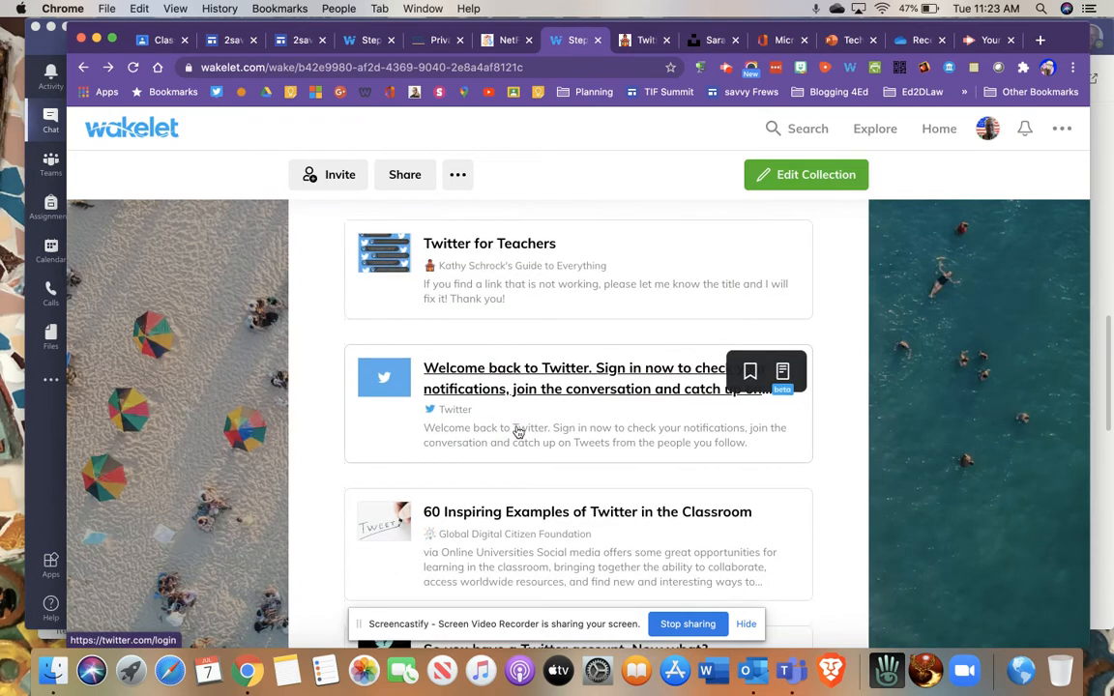
Step: Scroll to and open the Cult of Pedagogy article 'So you have a Twitter account. Now what?'
scroll(down, 3)
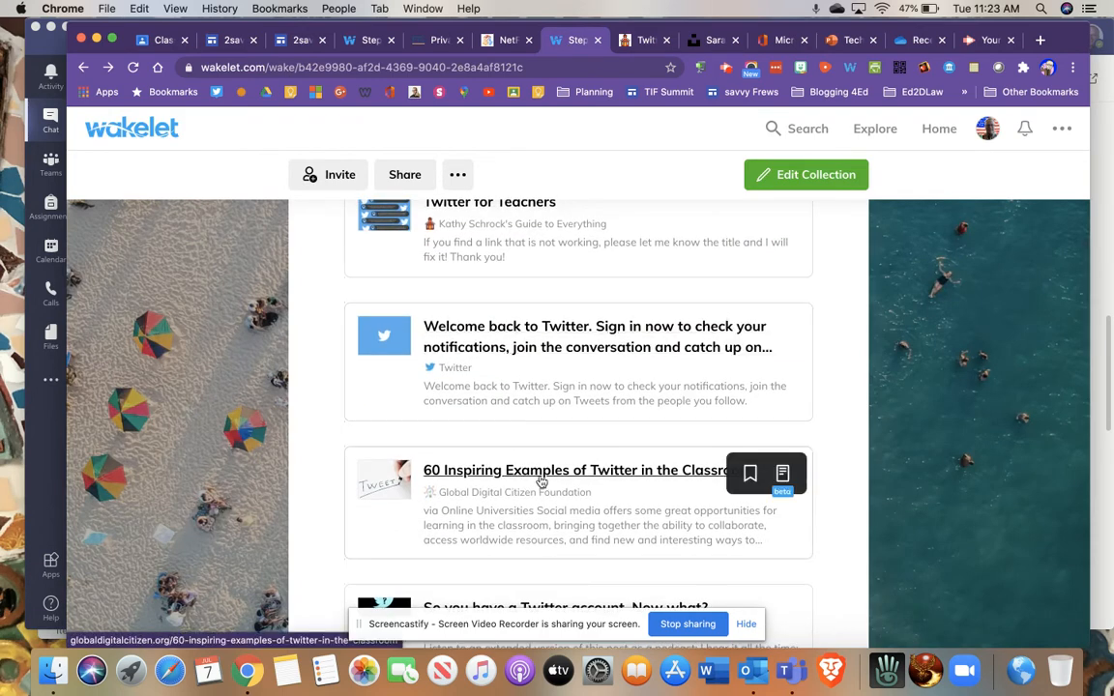
scroll(down, 3)
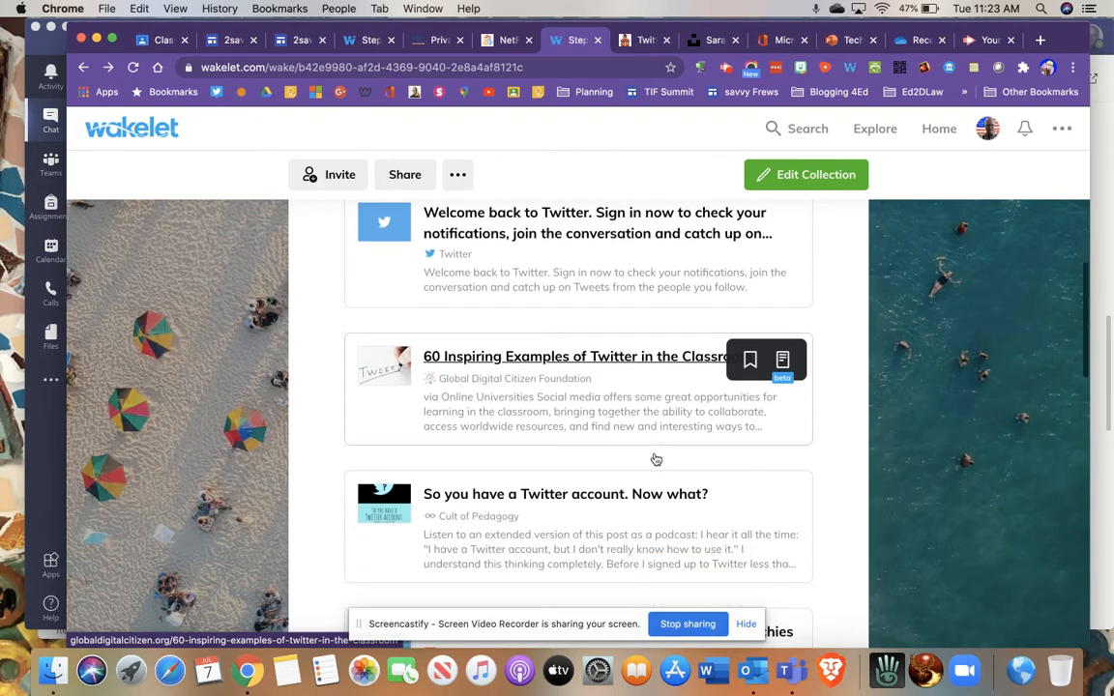
scroll(down, 3)
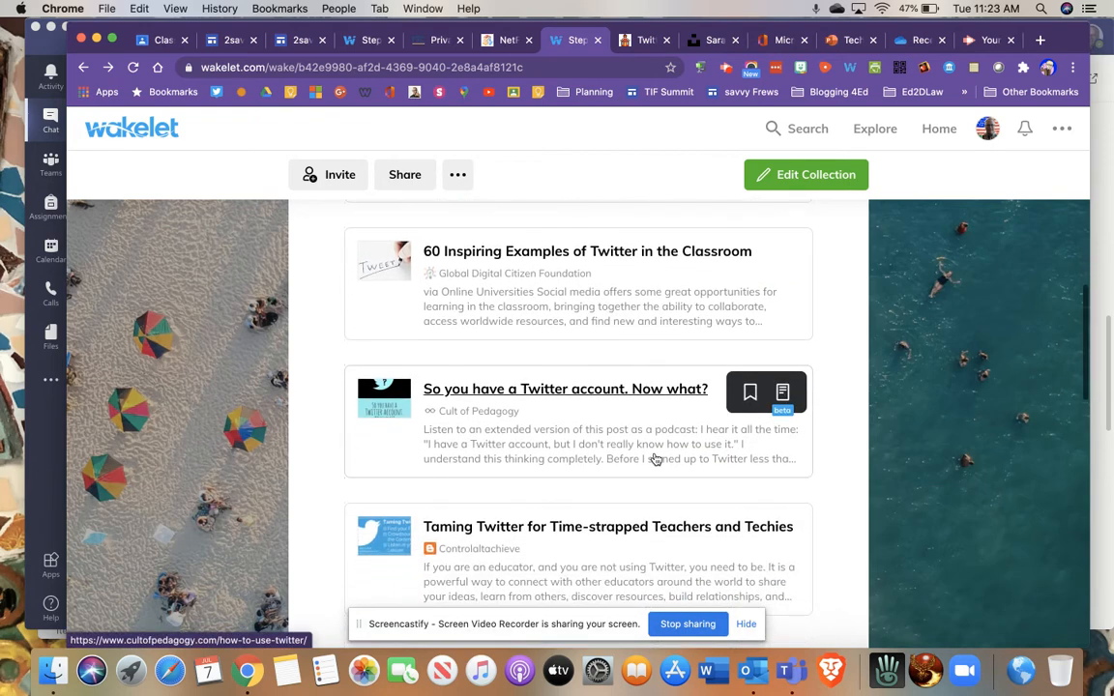
scroll(down, 3)
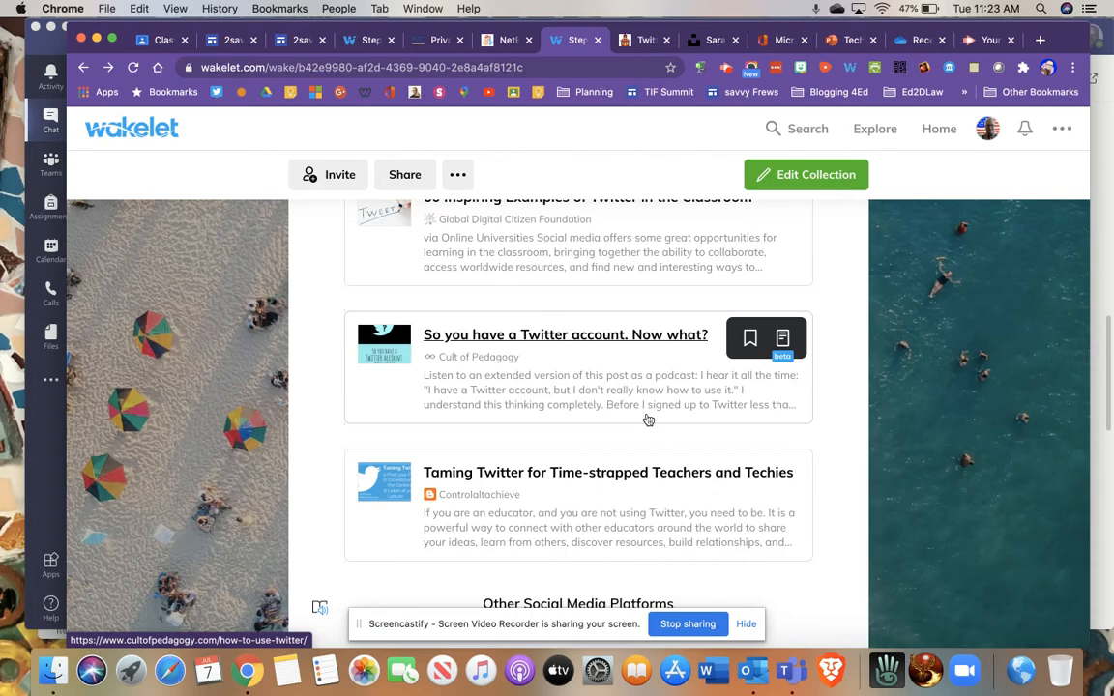
scroll(down, 3)
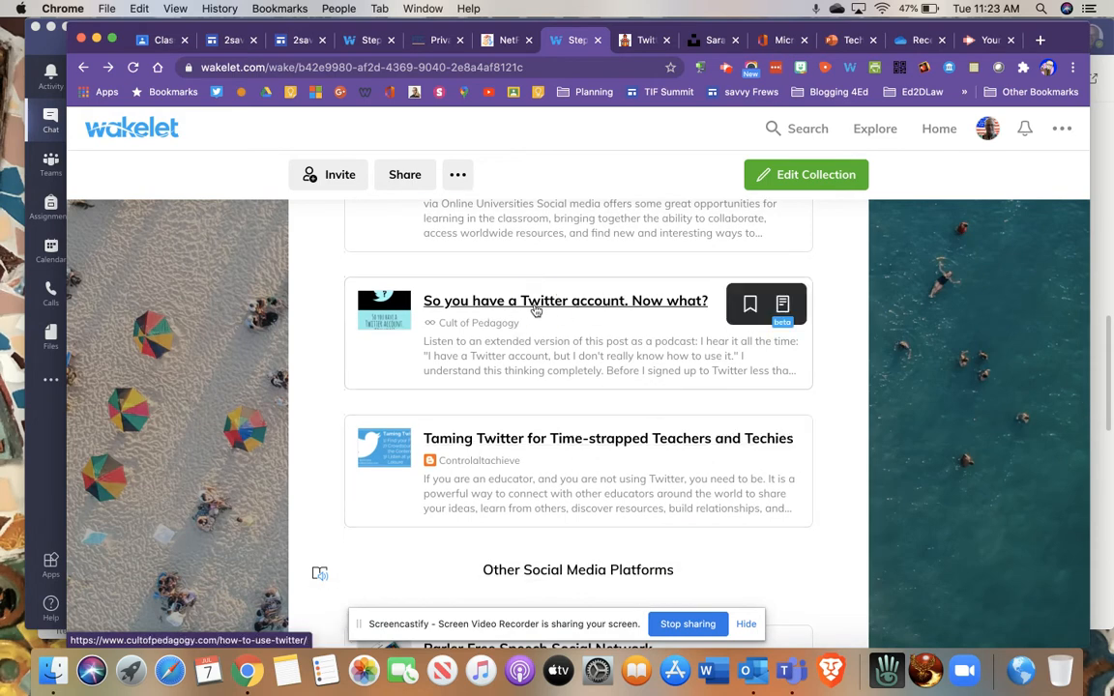
click(564, 301)
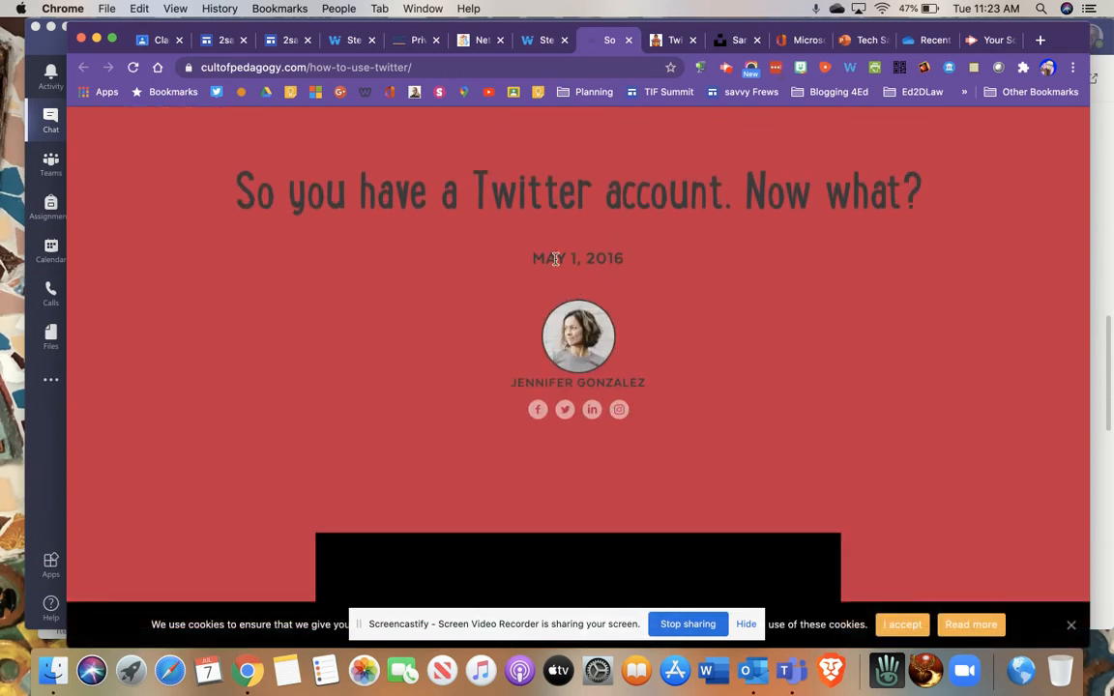
mouse_move(656, 274)
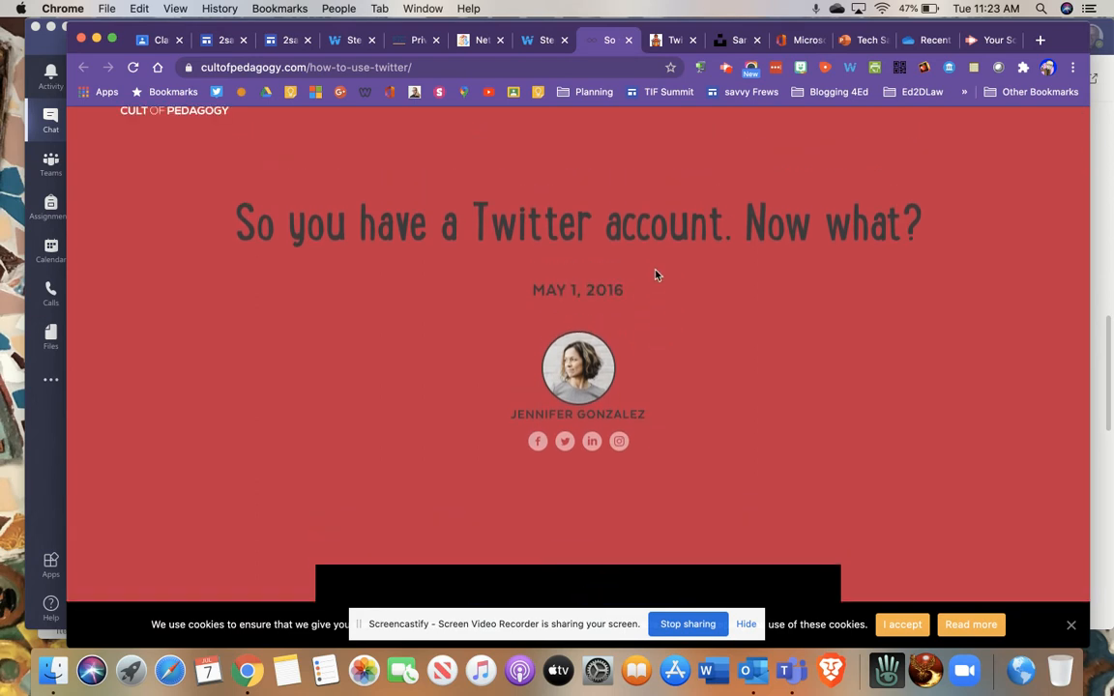
Step: Skim down the Cult of Pedagogy Twitter article and back up to its top
scroll(down, 3)
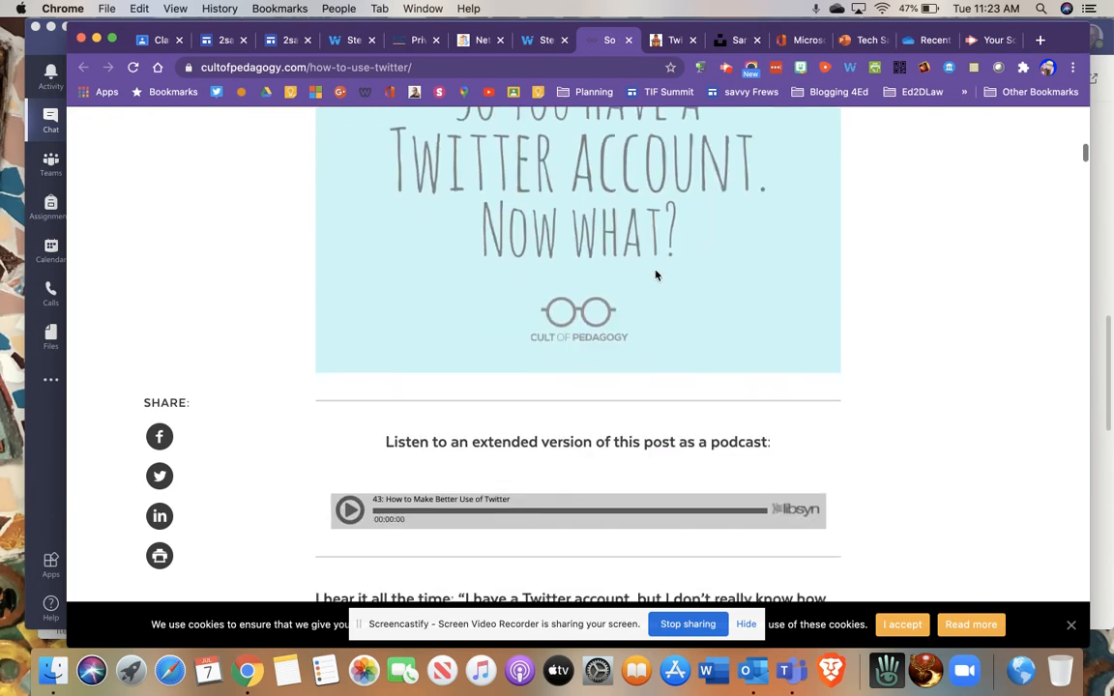
scroll(down, 3)
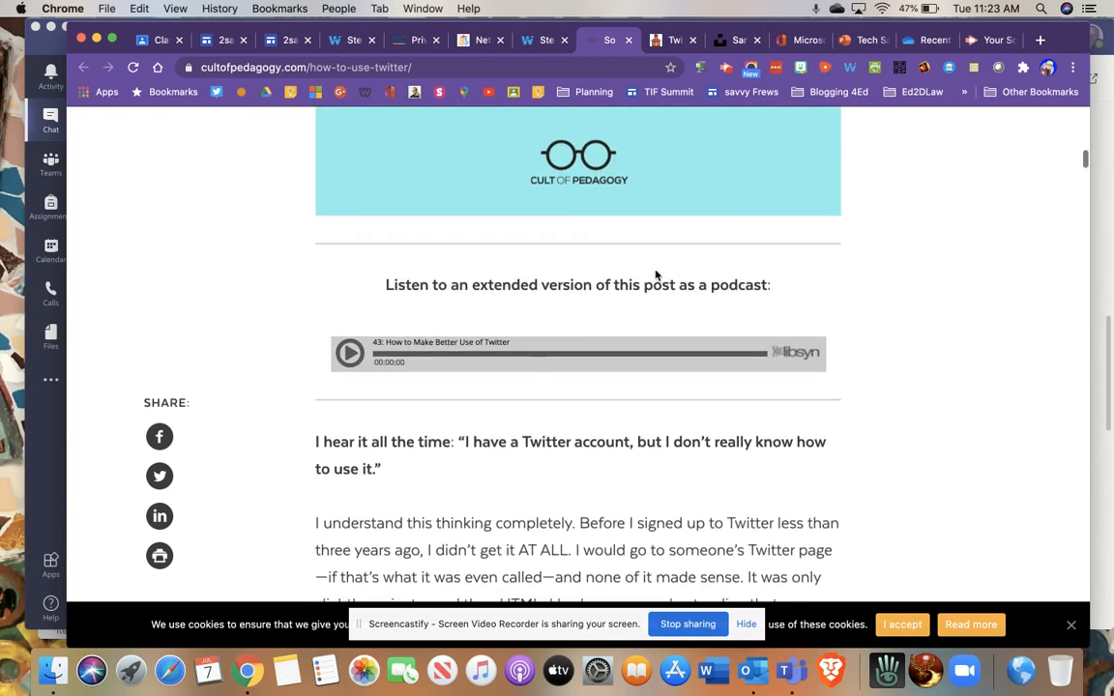
scroll(up, 3)
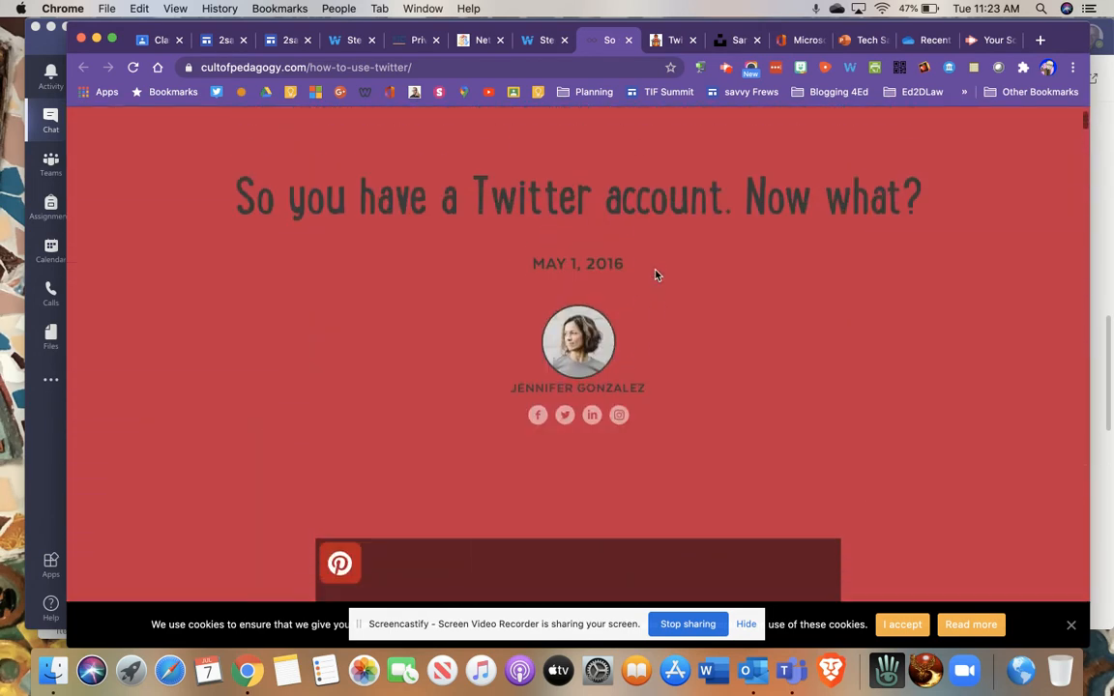
scroll(up, 3)
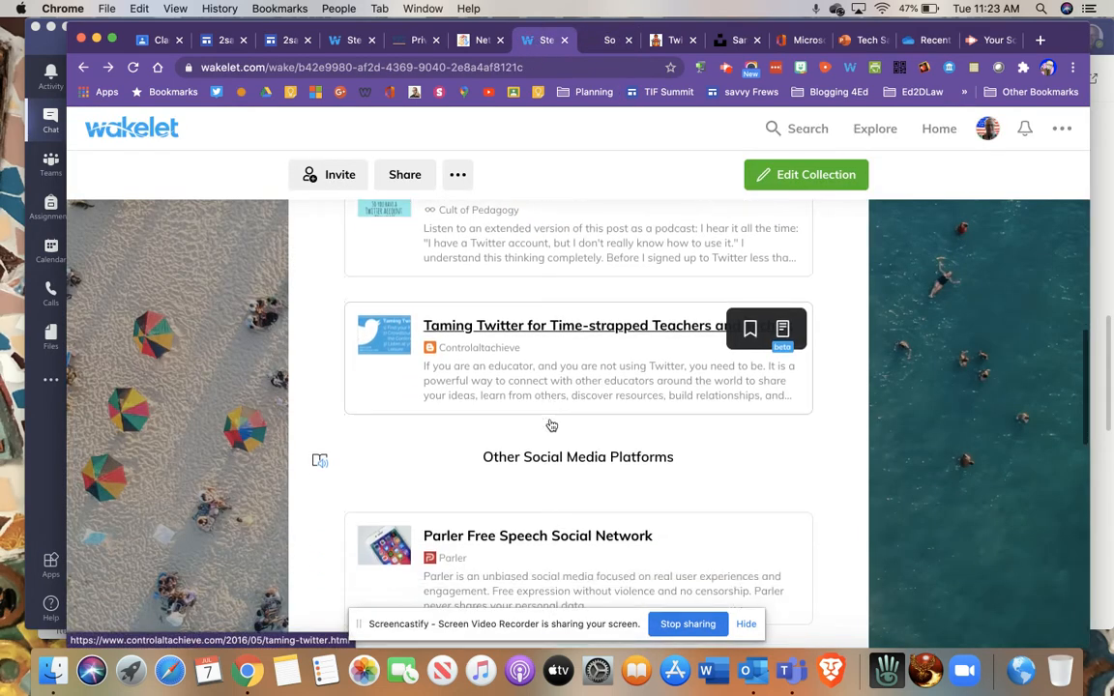
Step: Browse to the Other Social Media Platforms section where LinkedIn's Log In or Sign Up card sits
scroll(down, 3)
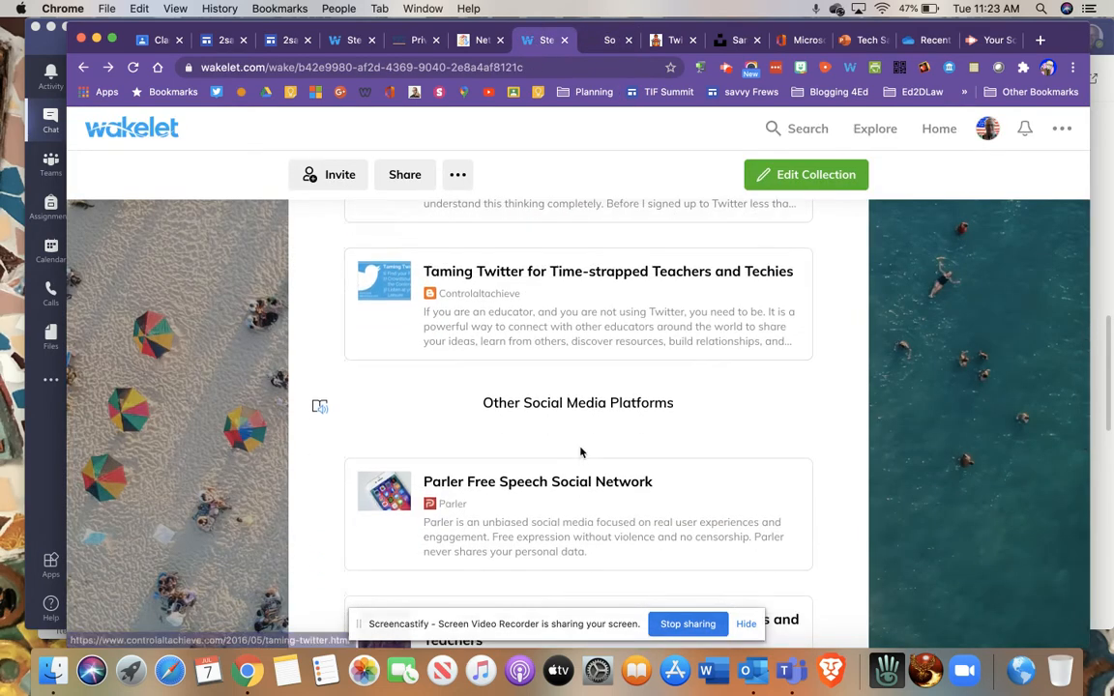
scroll(down, 3)
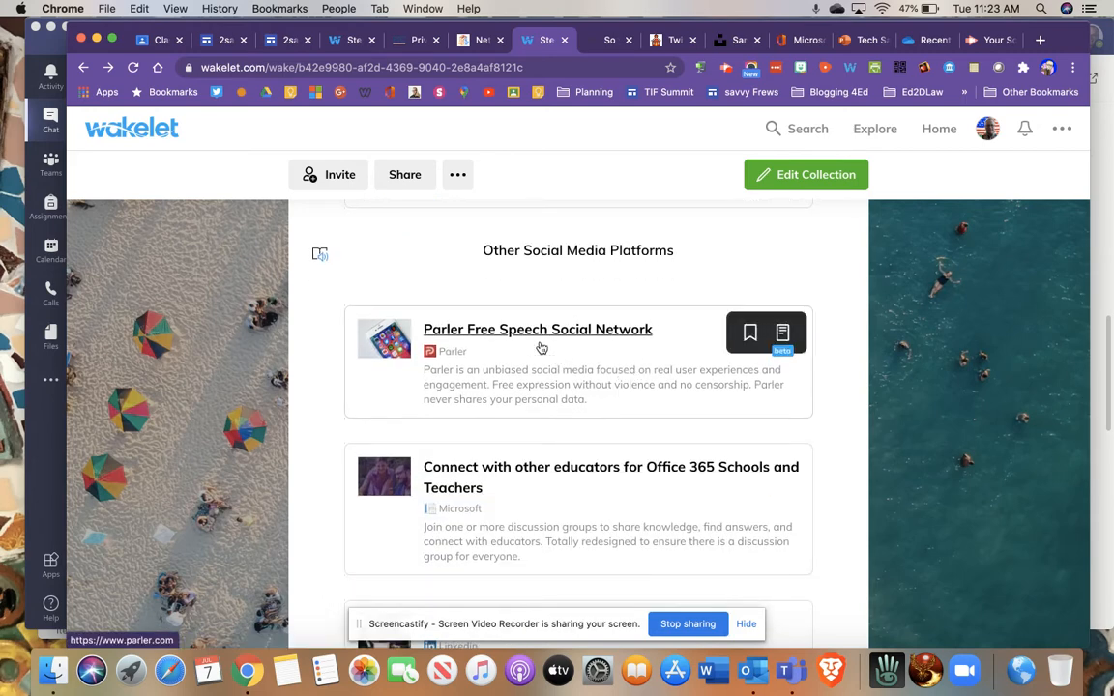
scroll(down, 3)
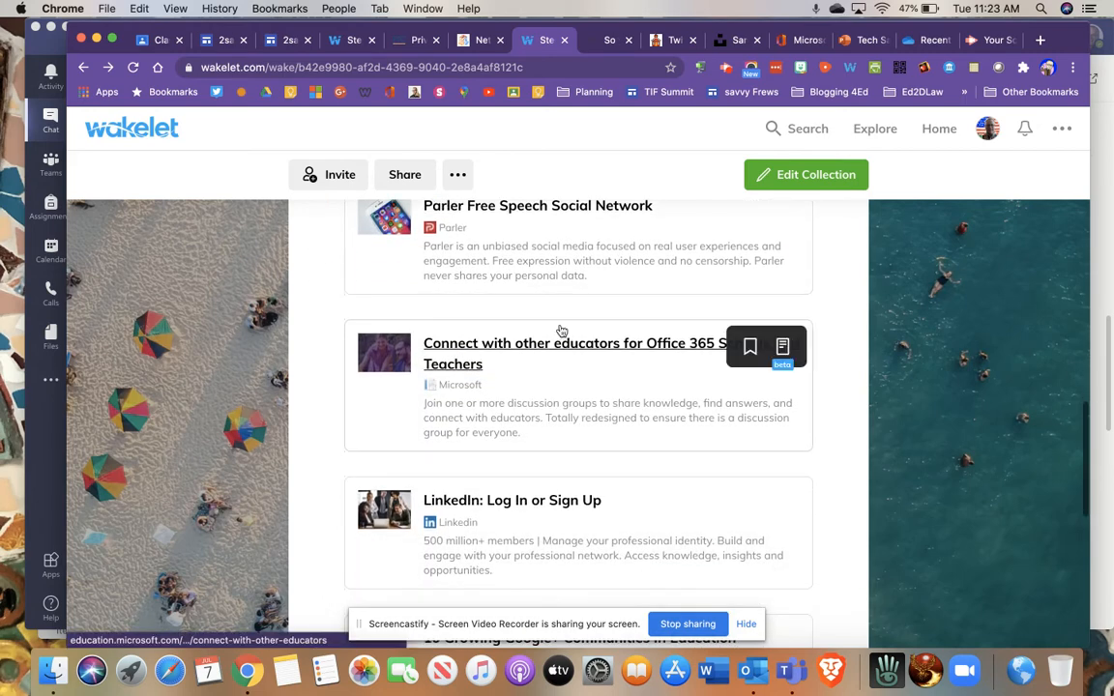
scroll(up, 3)
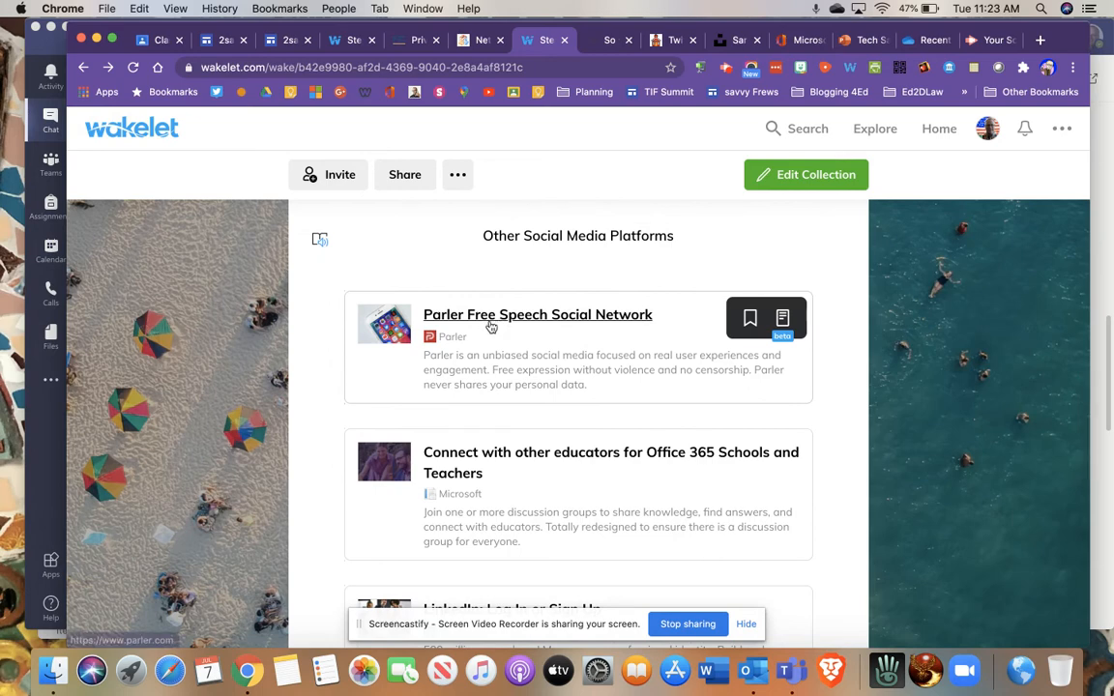
scroll(down, 3)
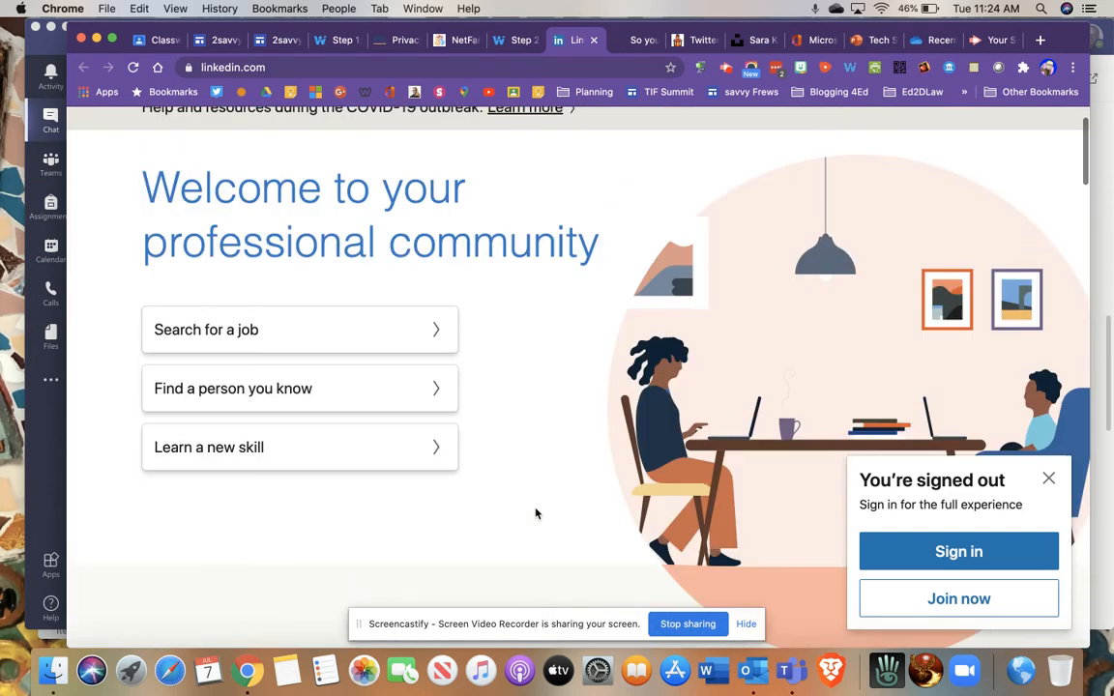
scroll(up, 3)
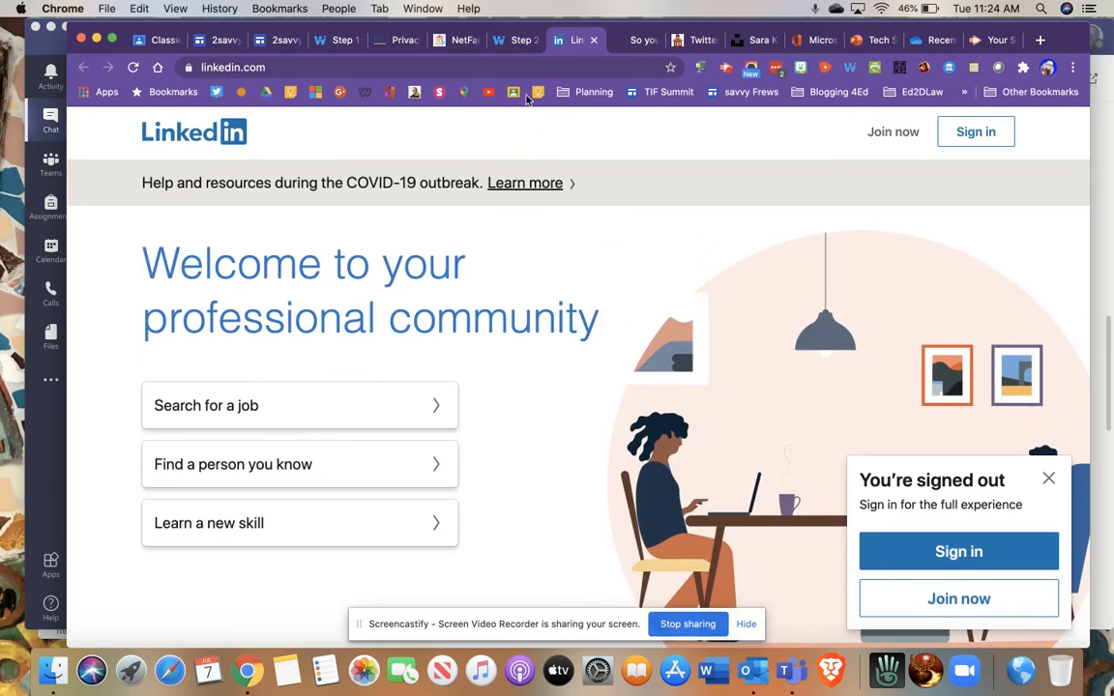
Step: Return to the Wakelet collection and open the teachertreasury Pinterest boards for teachers resource
click(512, 39)
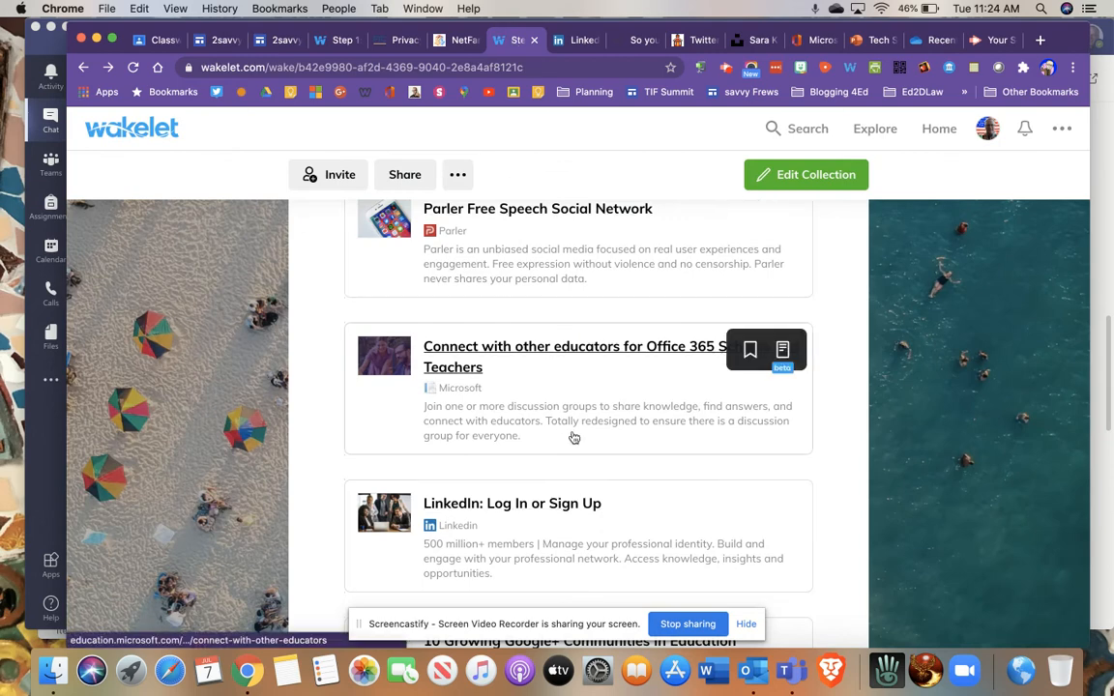
scroll(down, 3)
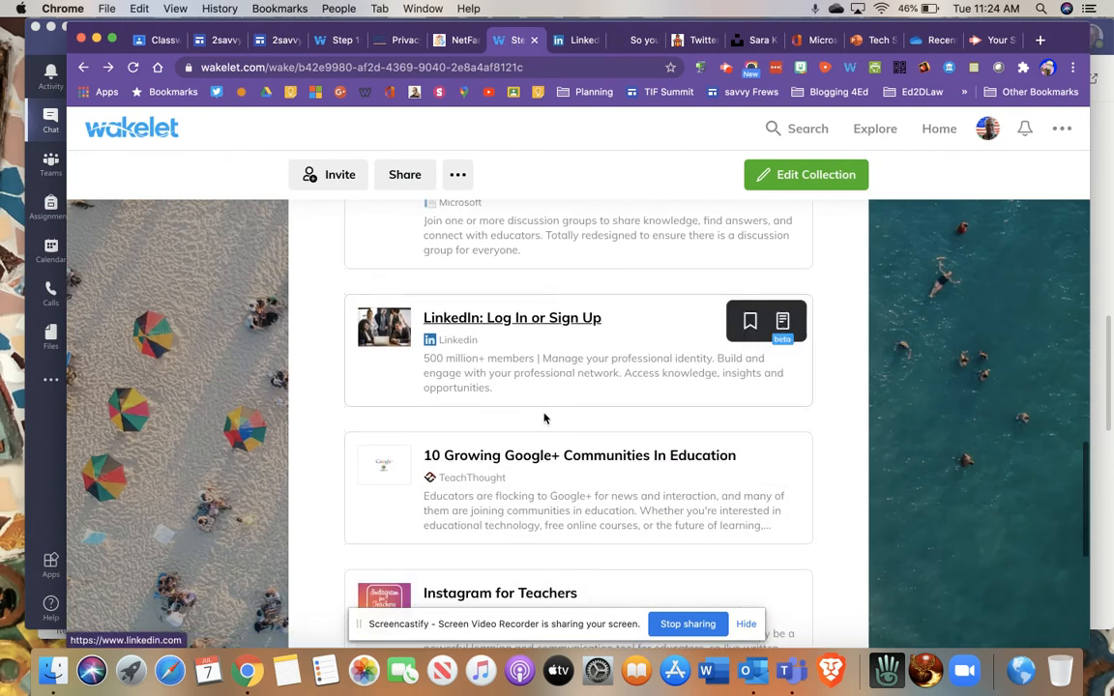
scroll(down, 3)
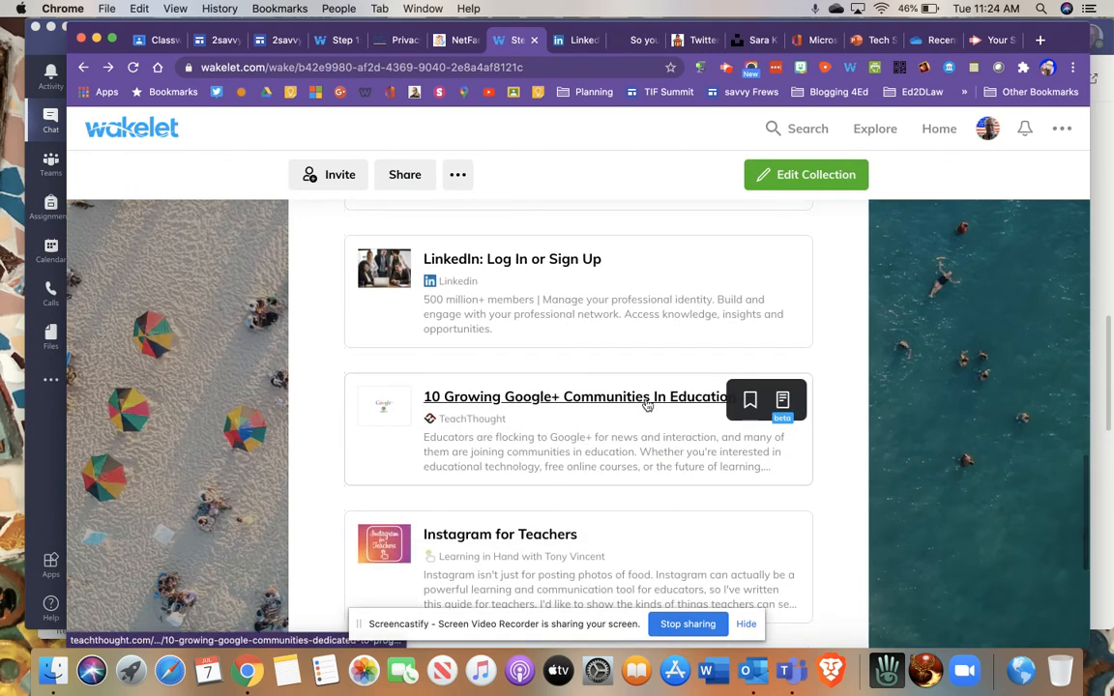
scroll(up, 3)
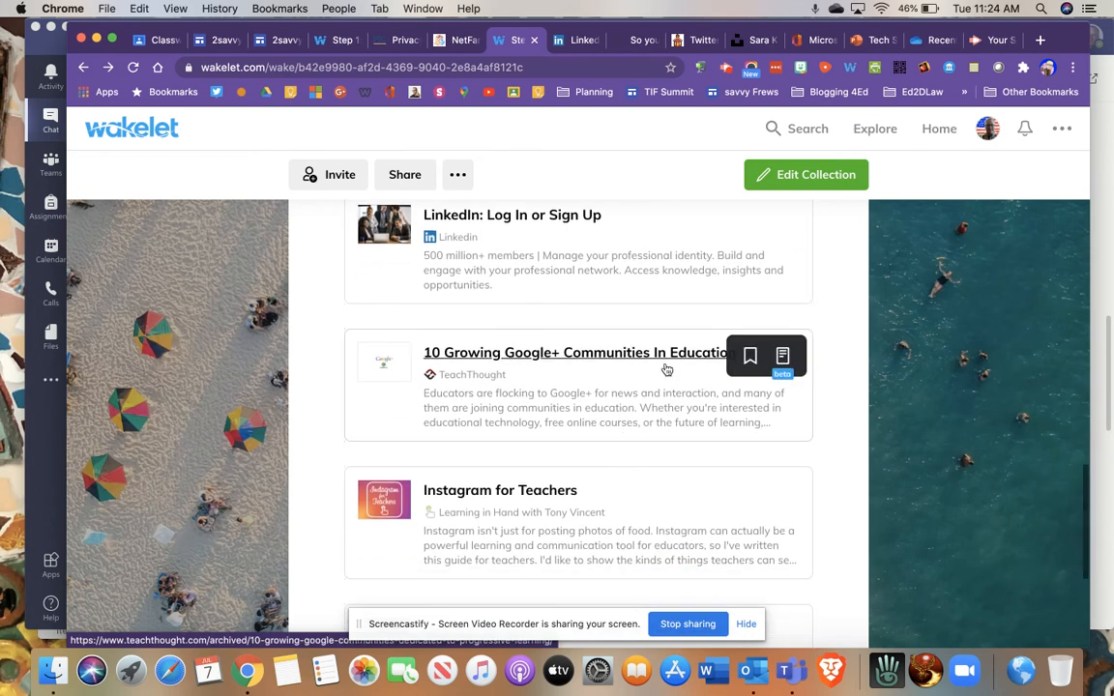
scroll(down, 3)
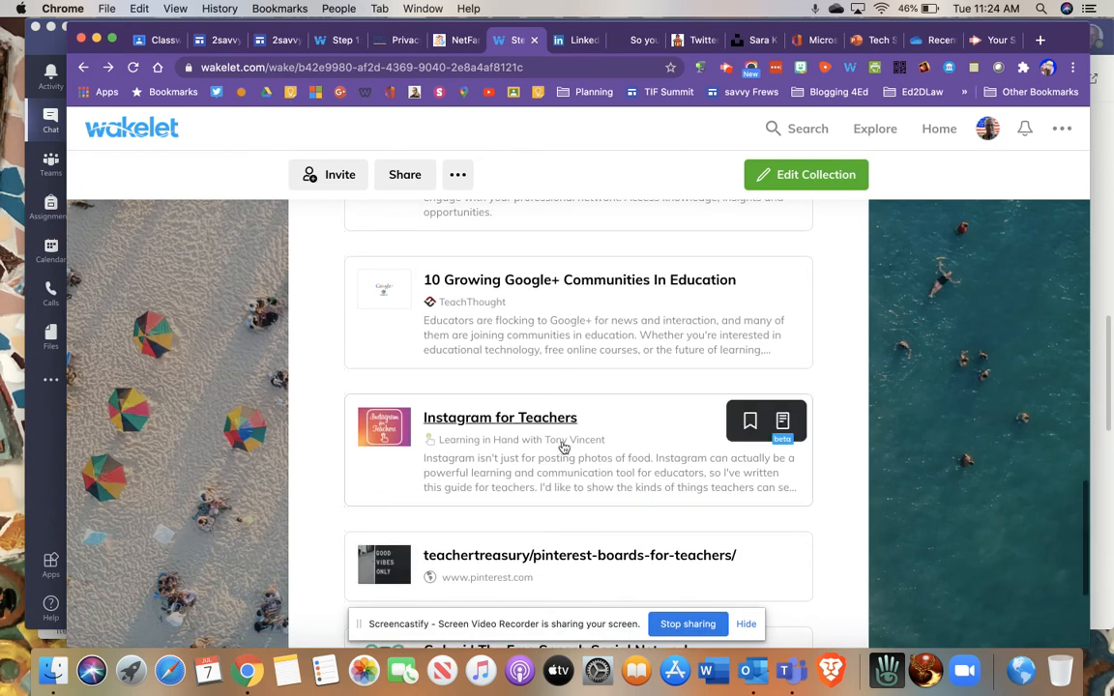
mouse_move(630, 486)
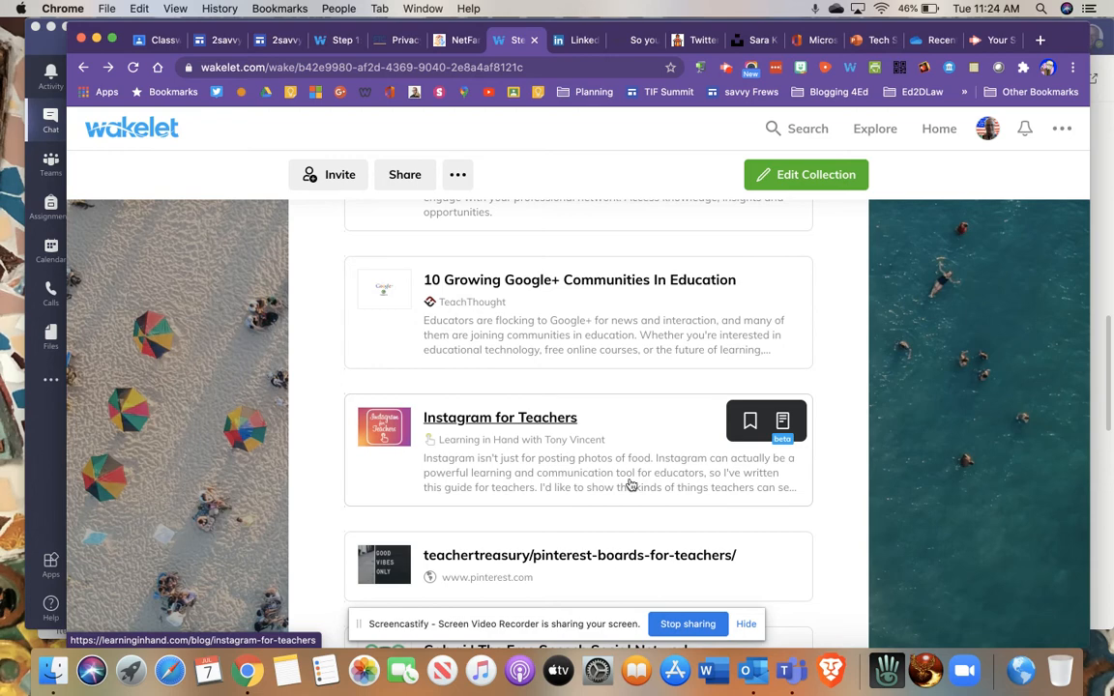
scroll(down, 3)
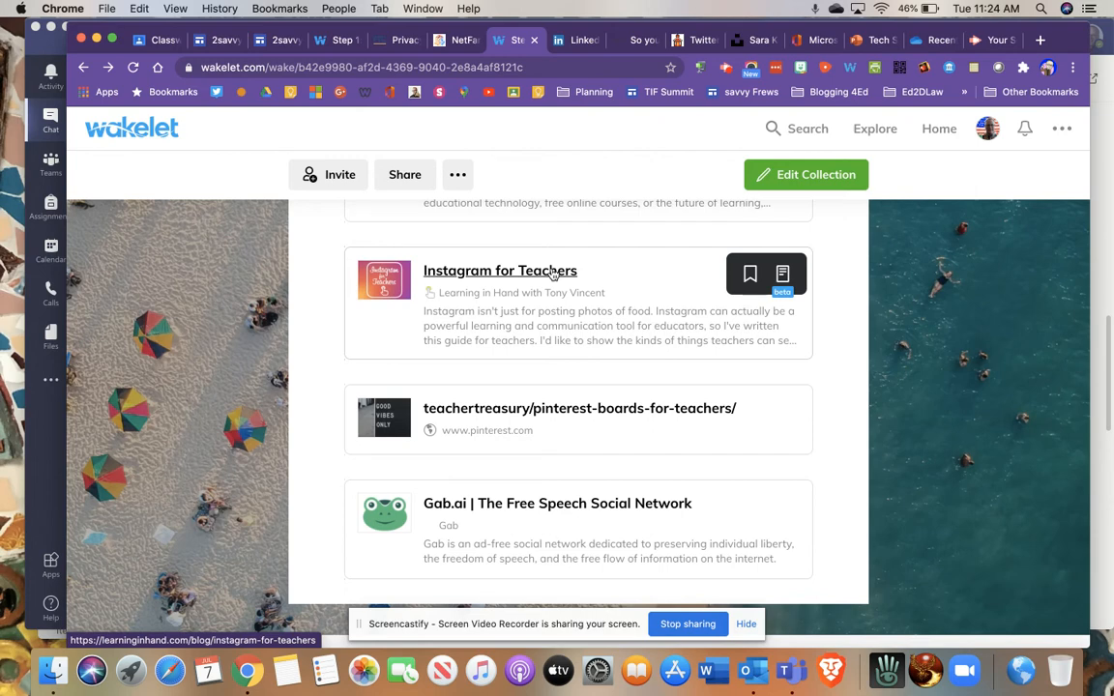
mouse_move(522, 415)
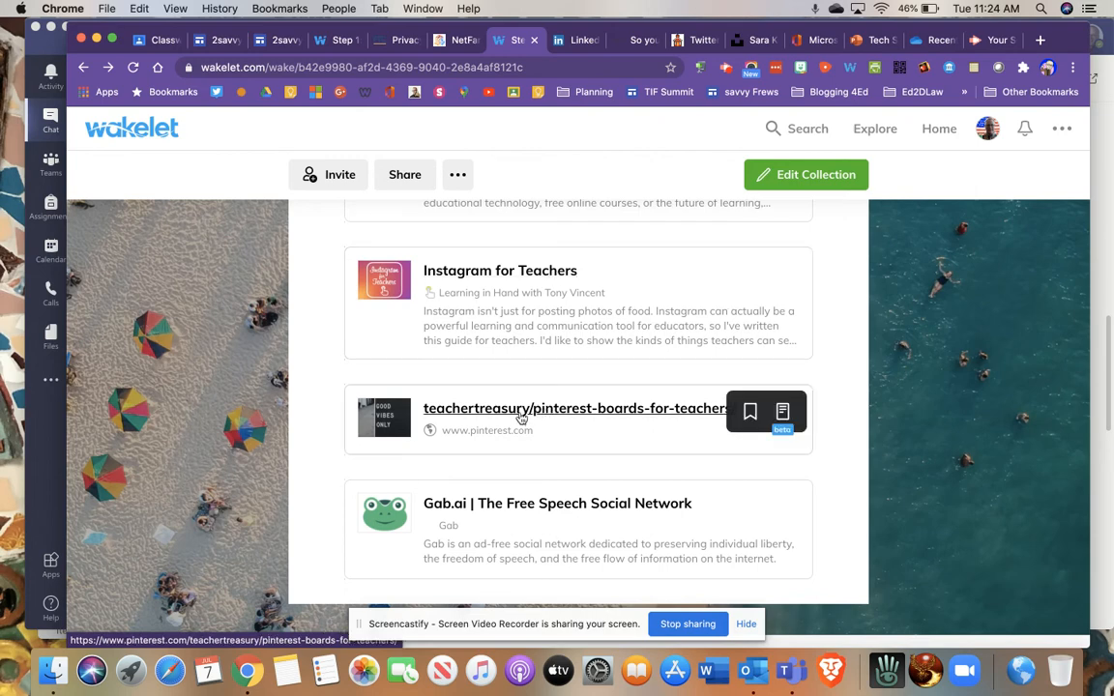
mouse_move(590, 420)
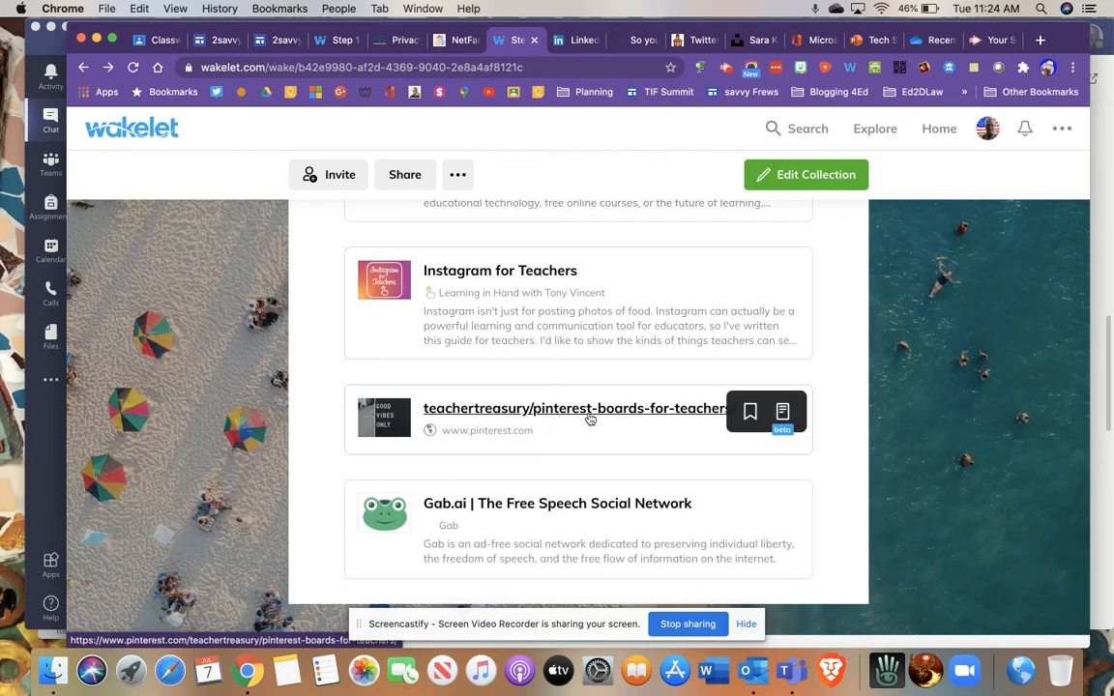
click(580, 416)
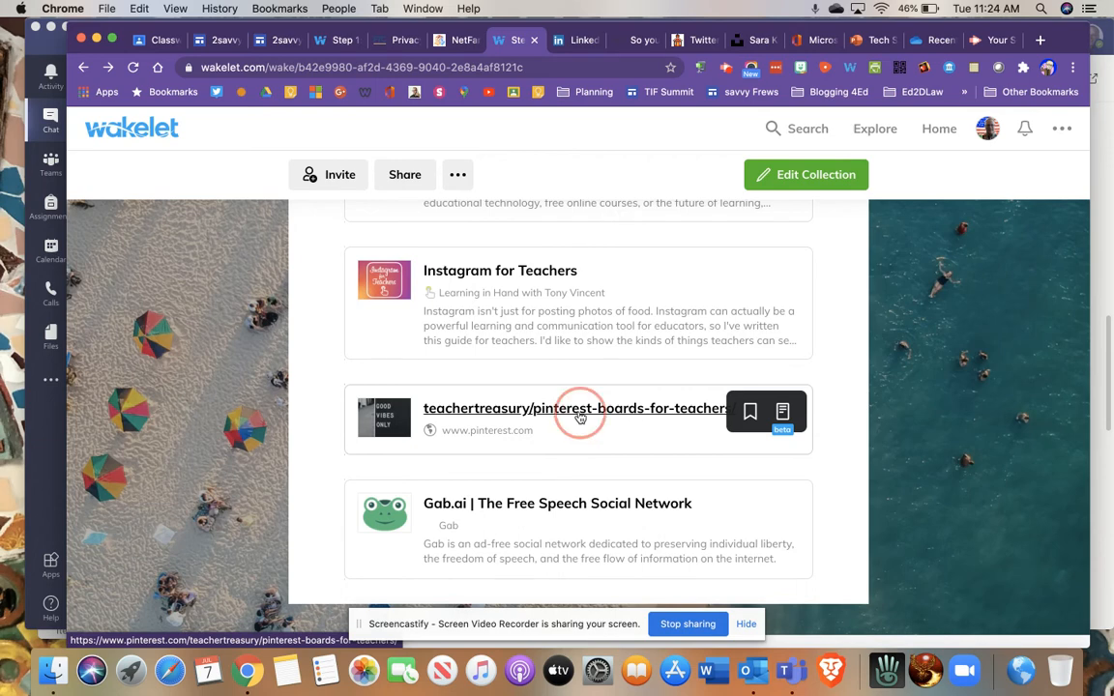
click(574, 408)
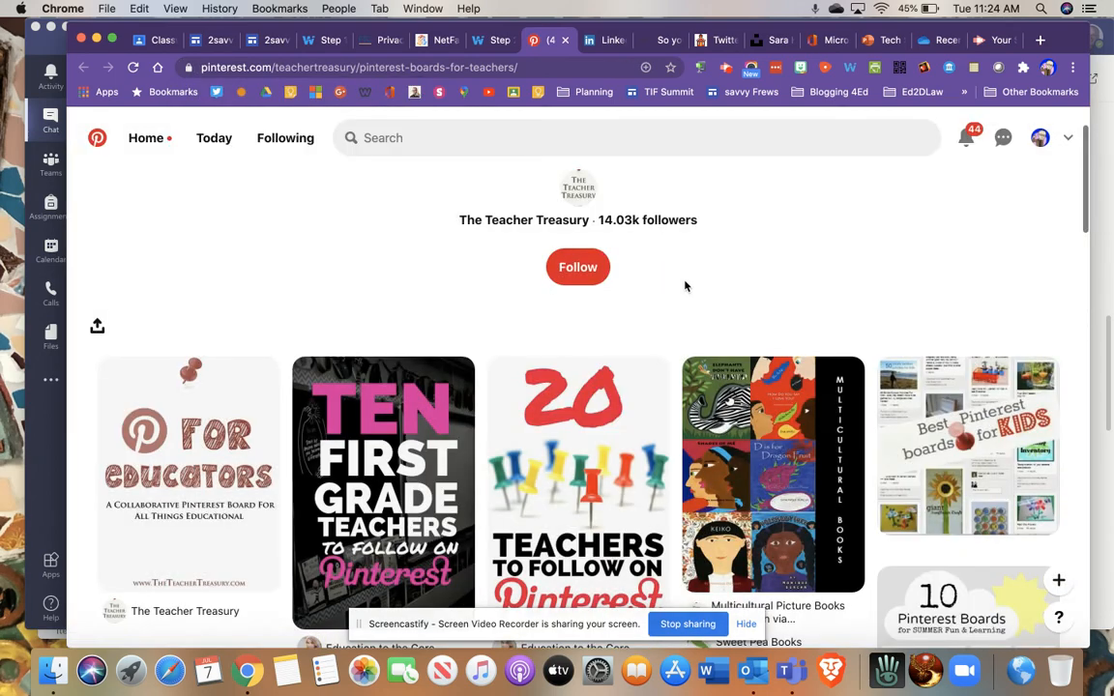
Step: Browse the Pinterest Boards for Teachers pins and return to the board title
scroll(down, 3)
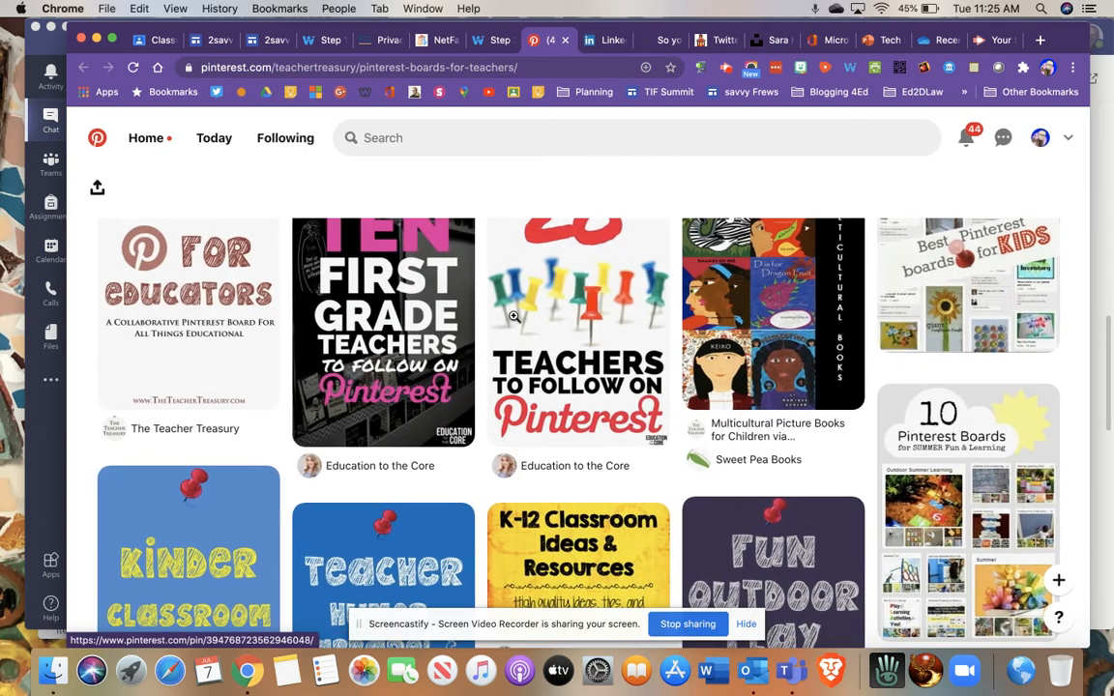
scroll(down, 3)
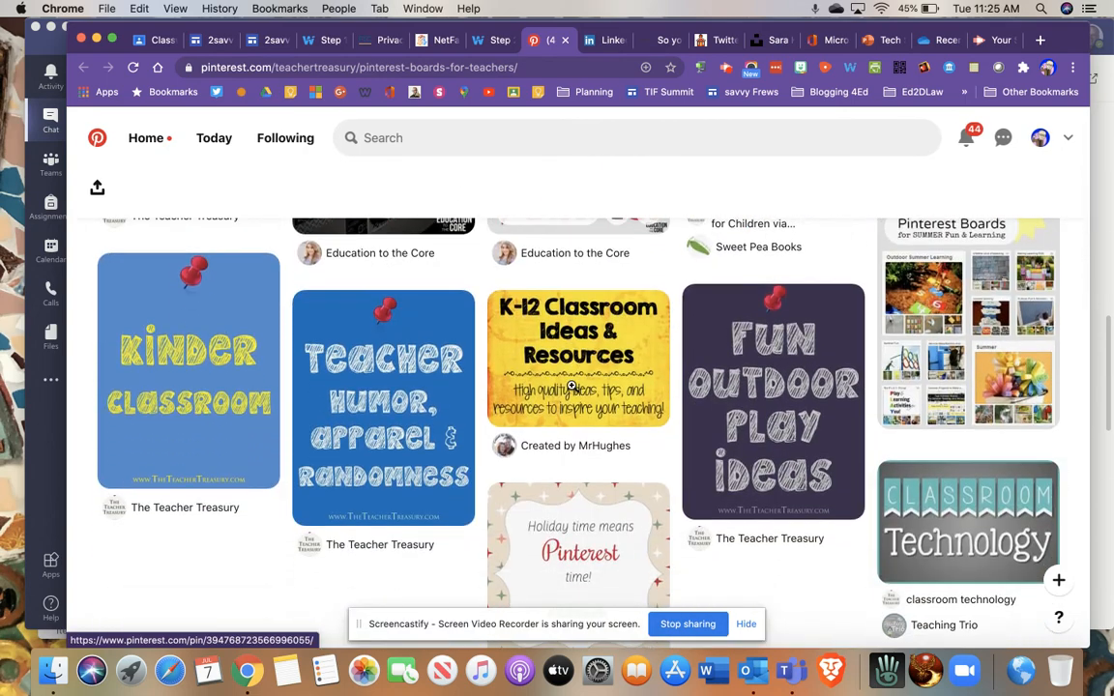
scroll(down, 3)
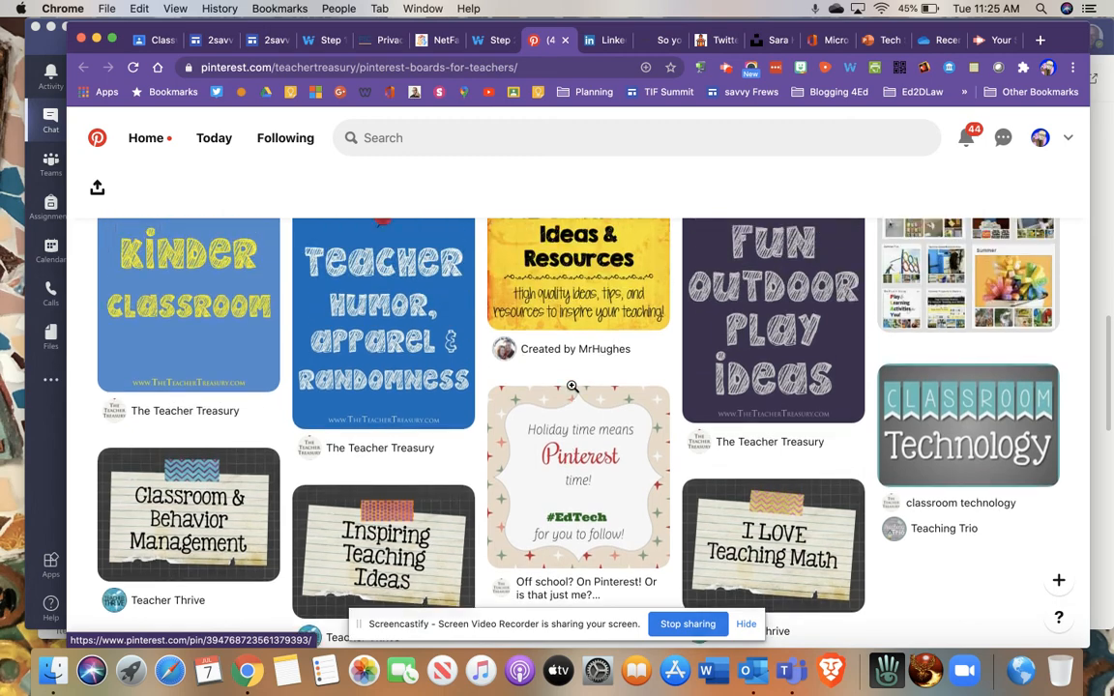
scroll(up, 3)
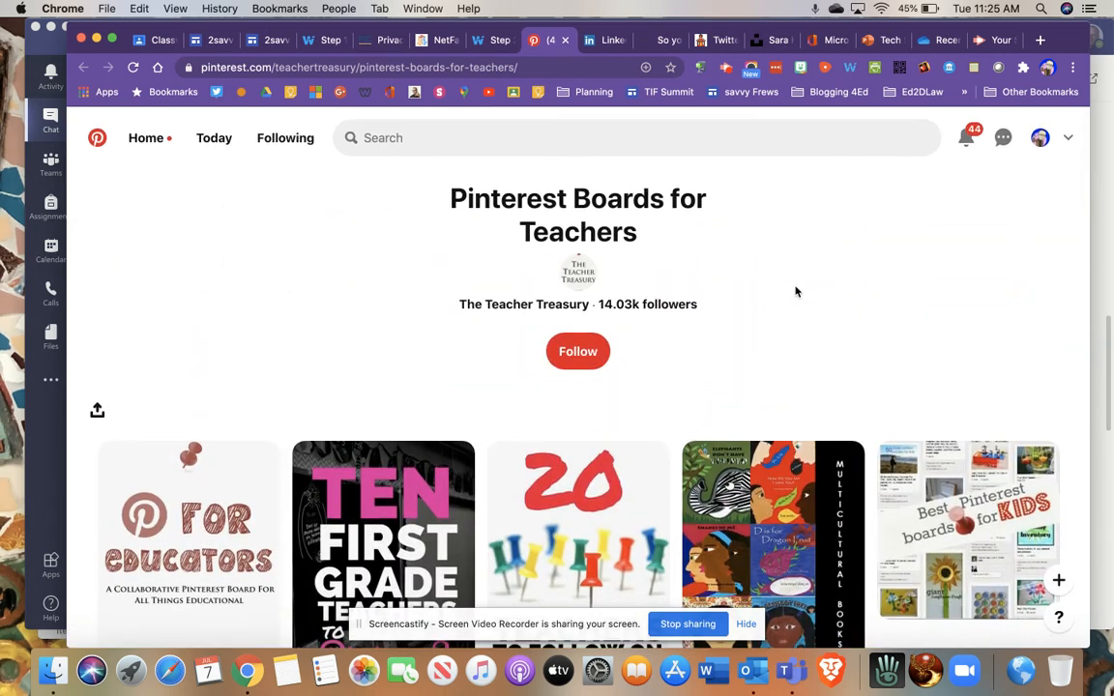
mouse_move(714, 253)
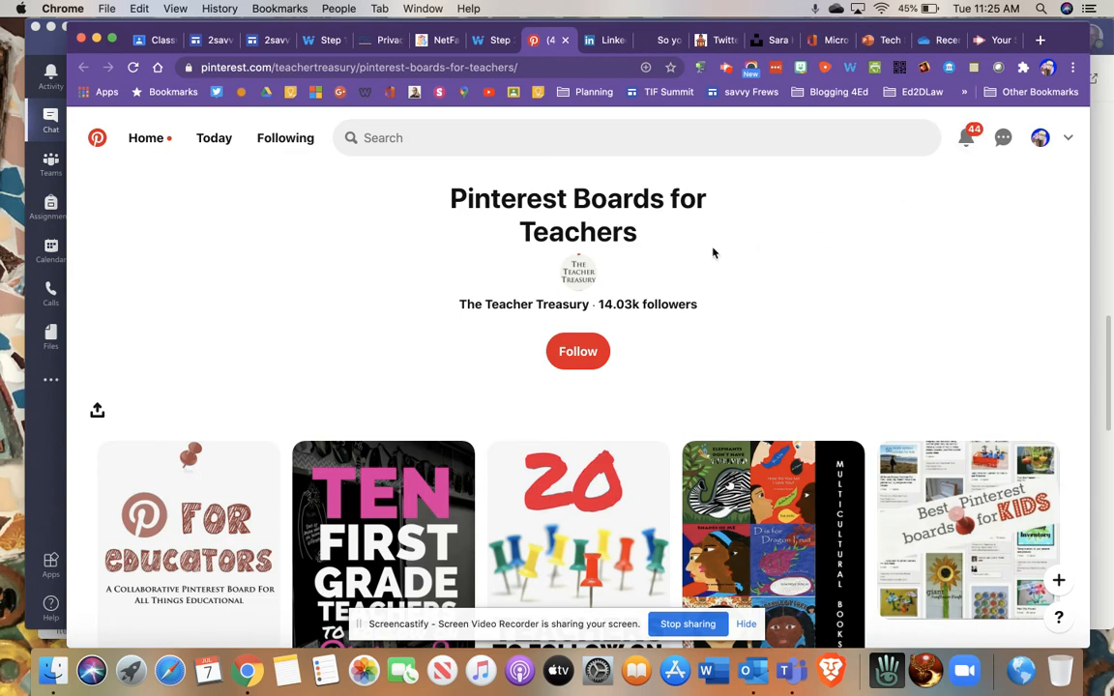
Step: Return to the Wakelet collection, scroll through its items and back to the cover header
click(493, 39)
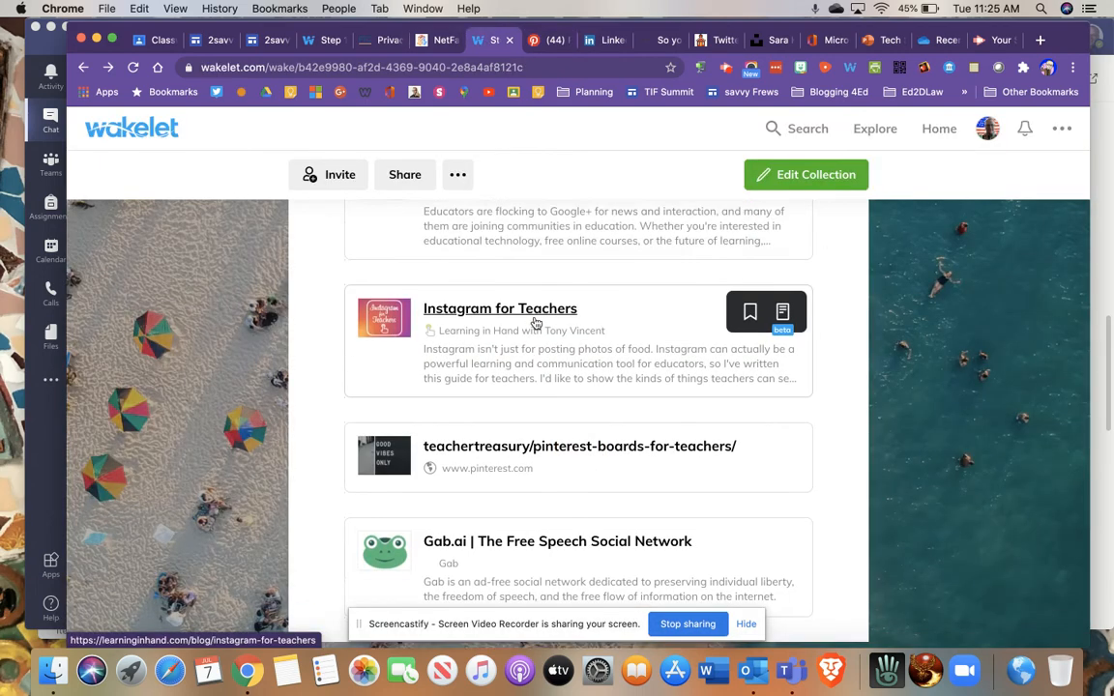
scroll(down, 3)
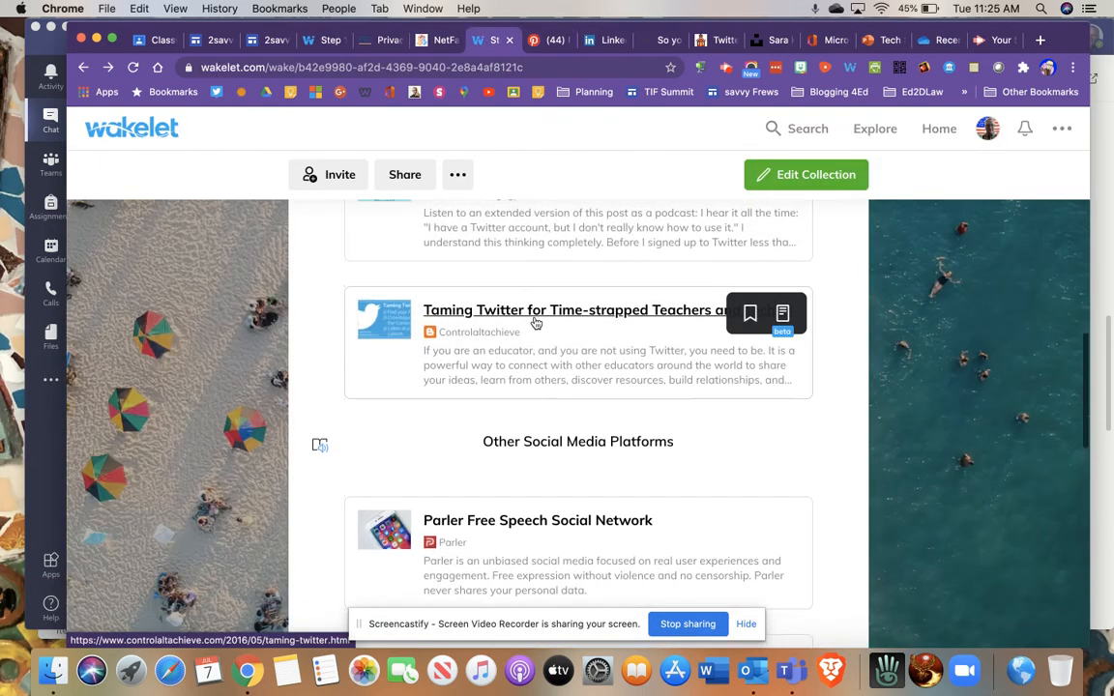
scroll(down, 3)
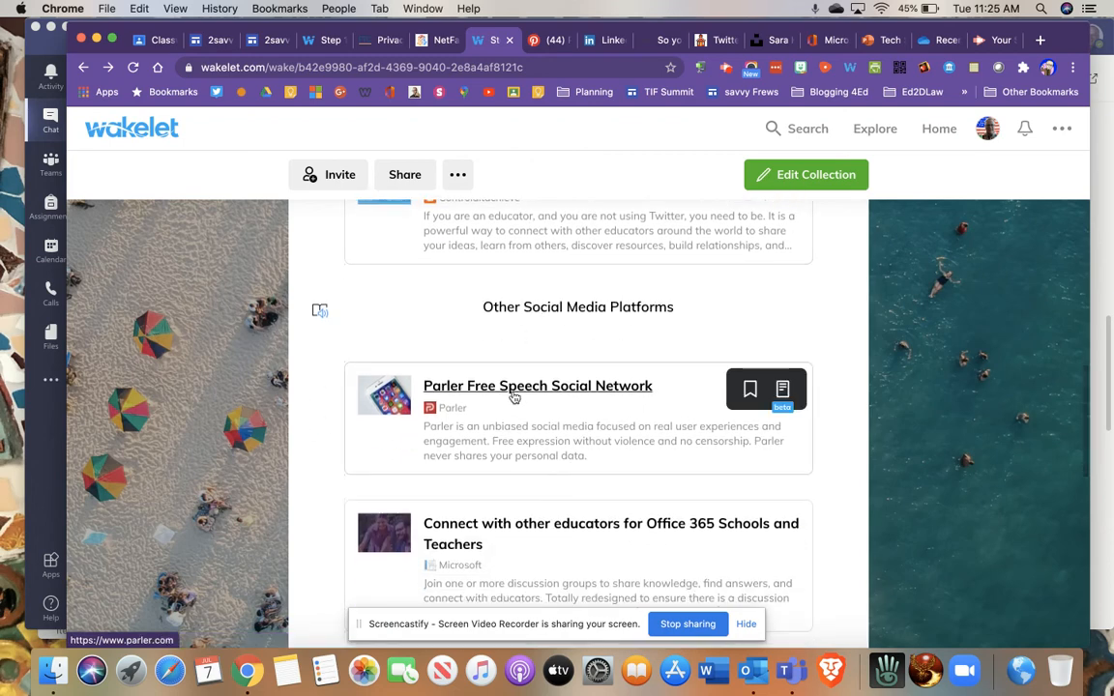
scroll(down, 3)
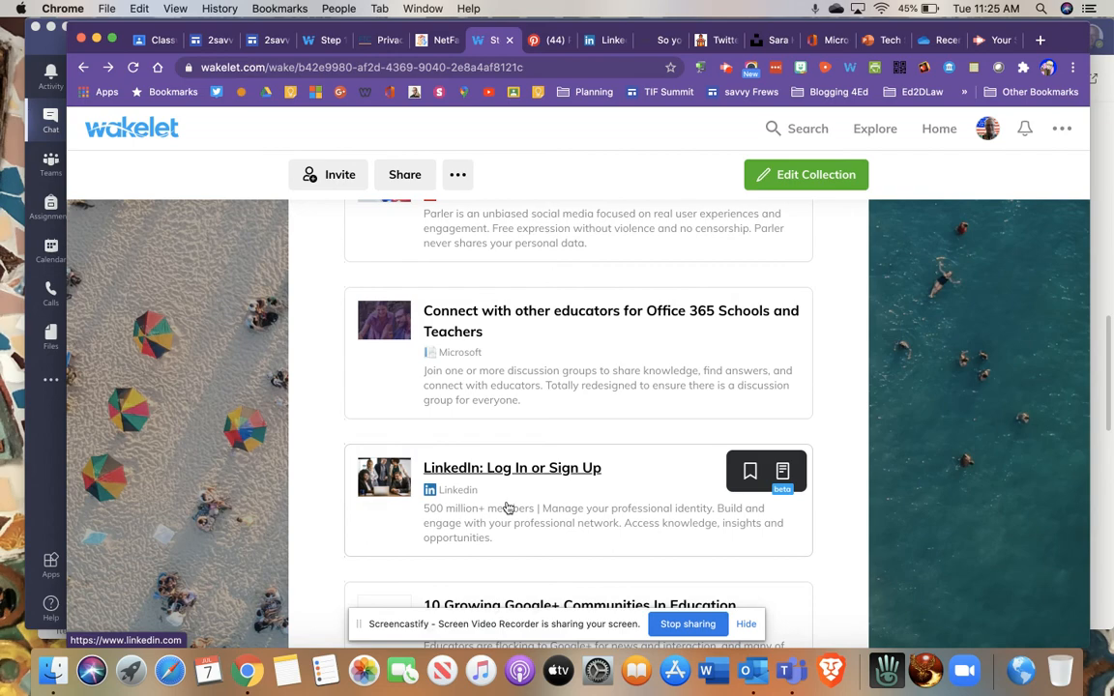
scroll(down, 3)
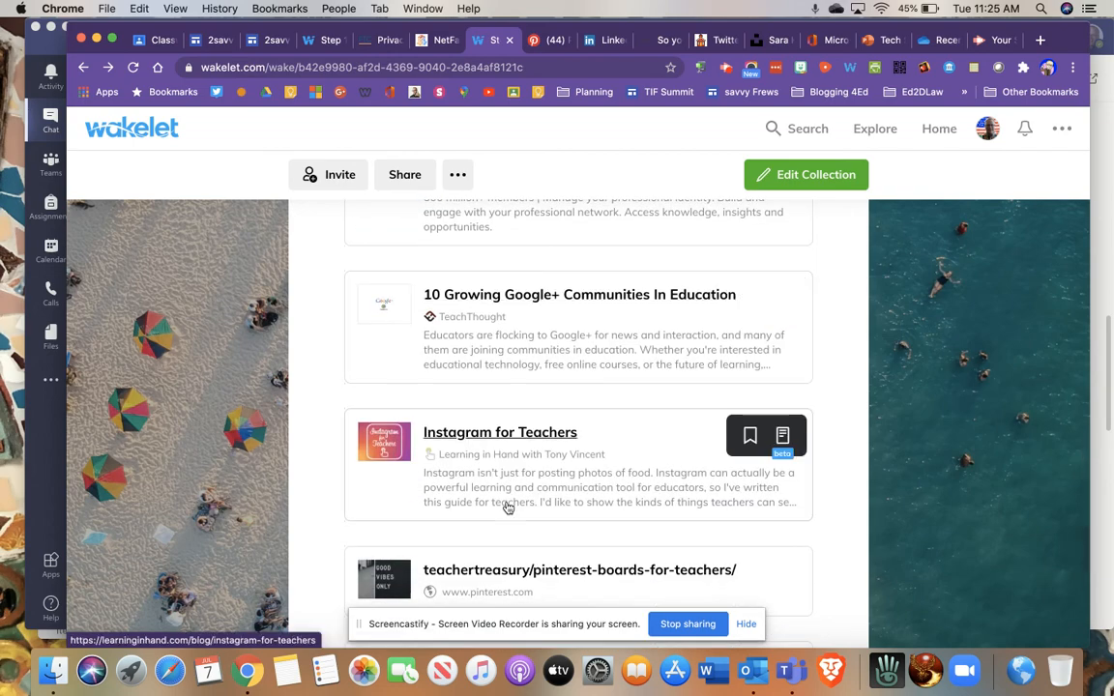
scroll(down, 3)
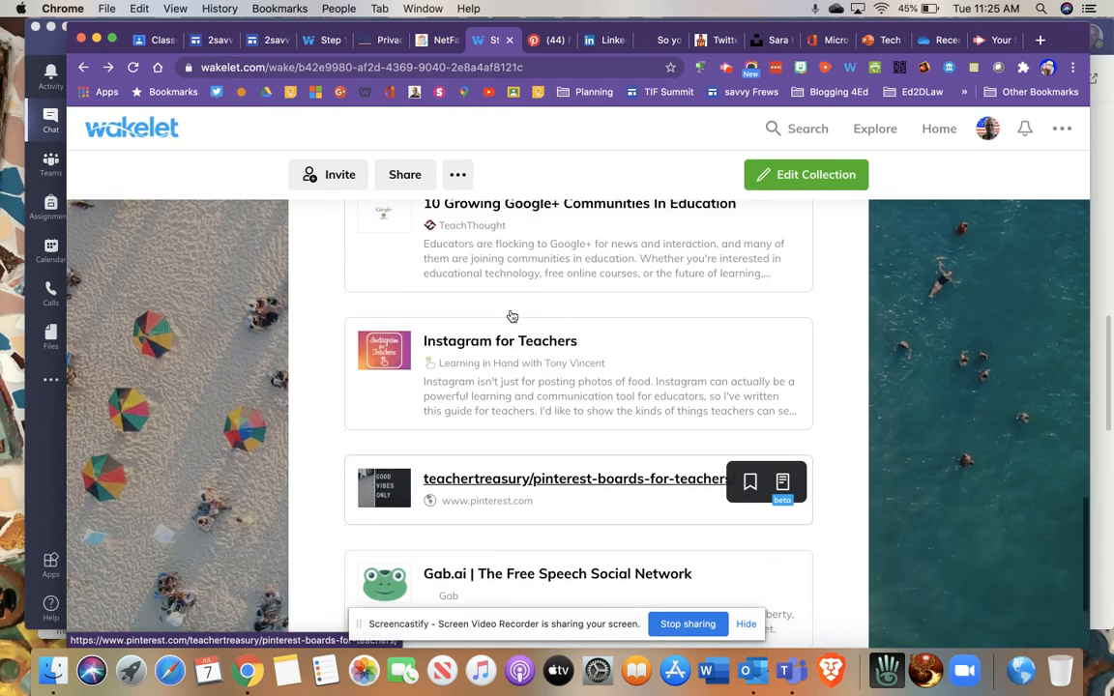
scroll(up, 3)
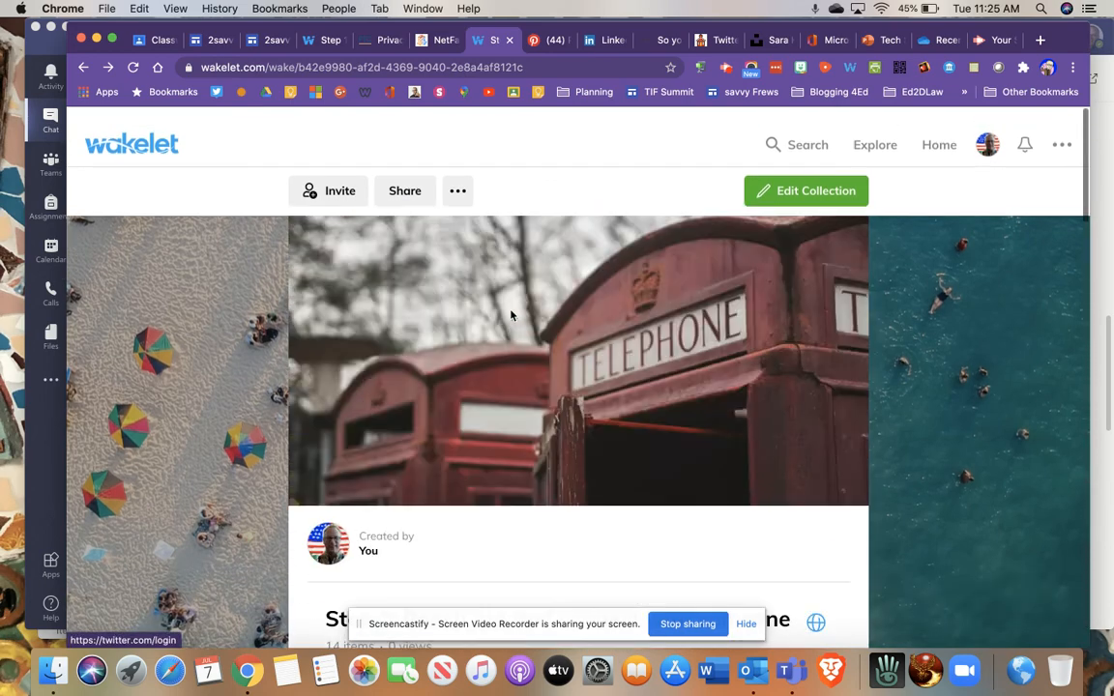
scroll(up, 3)
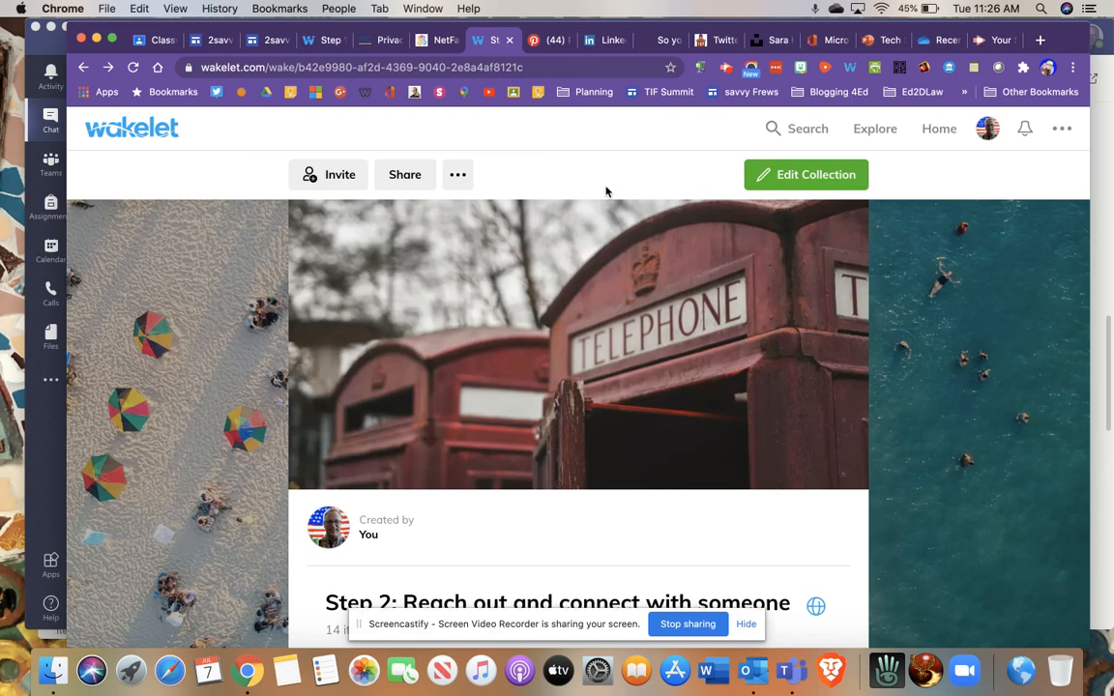
mouse_move(677, 561)
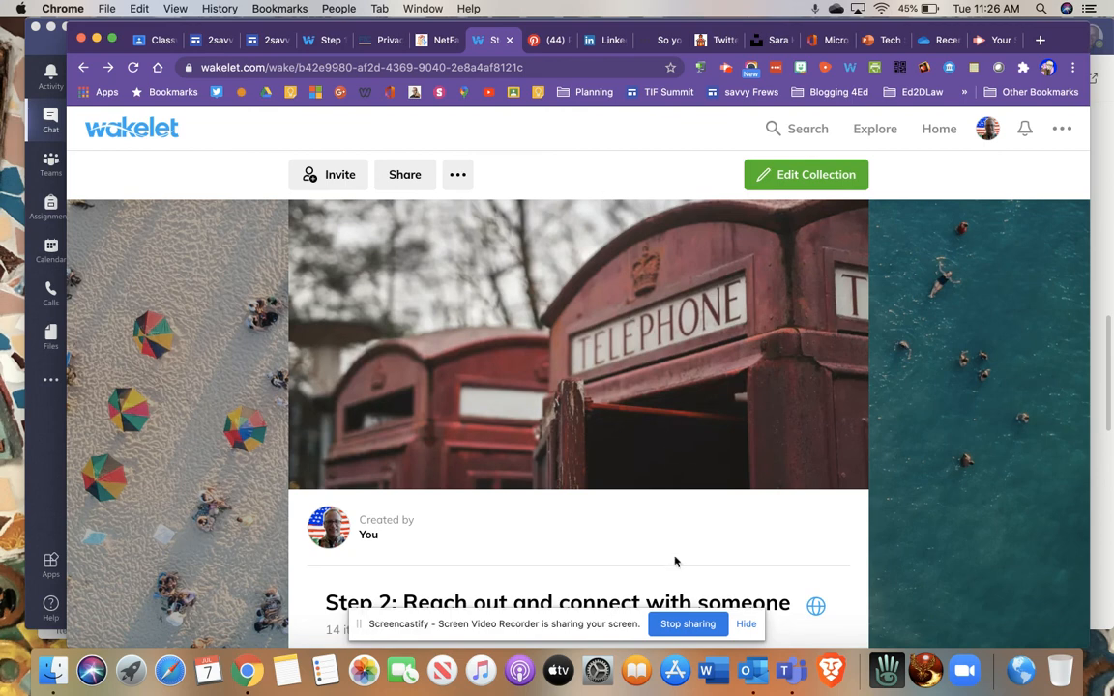